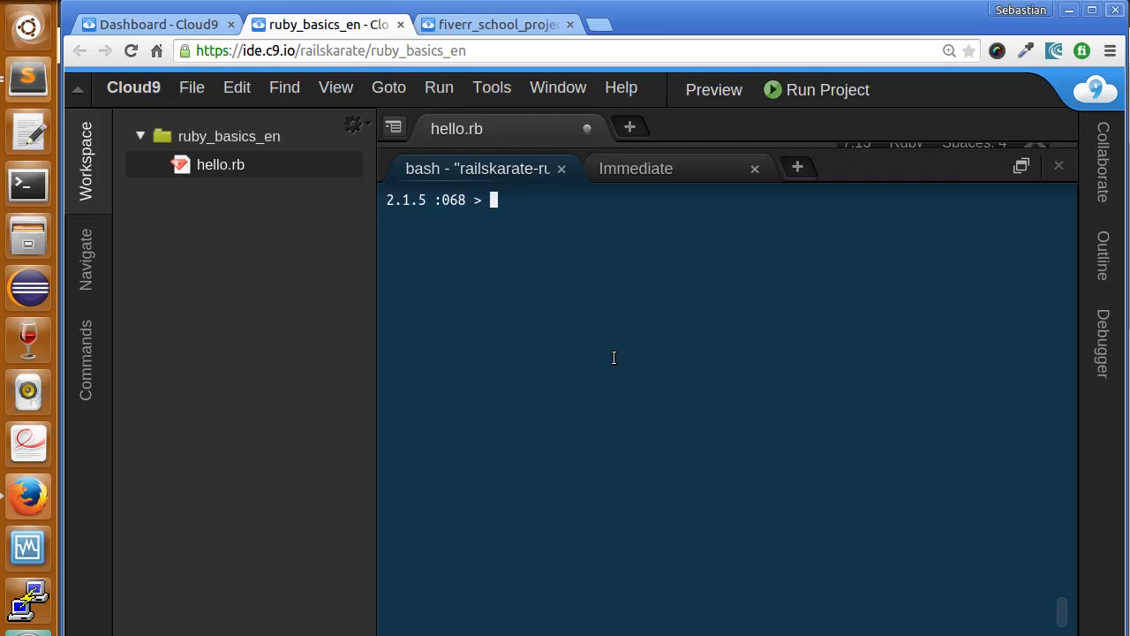
mouse_move(519, 378)
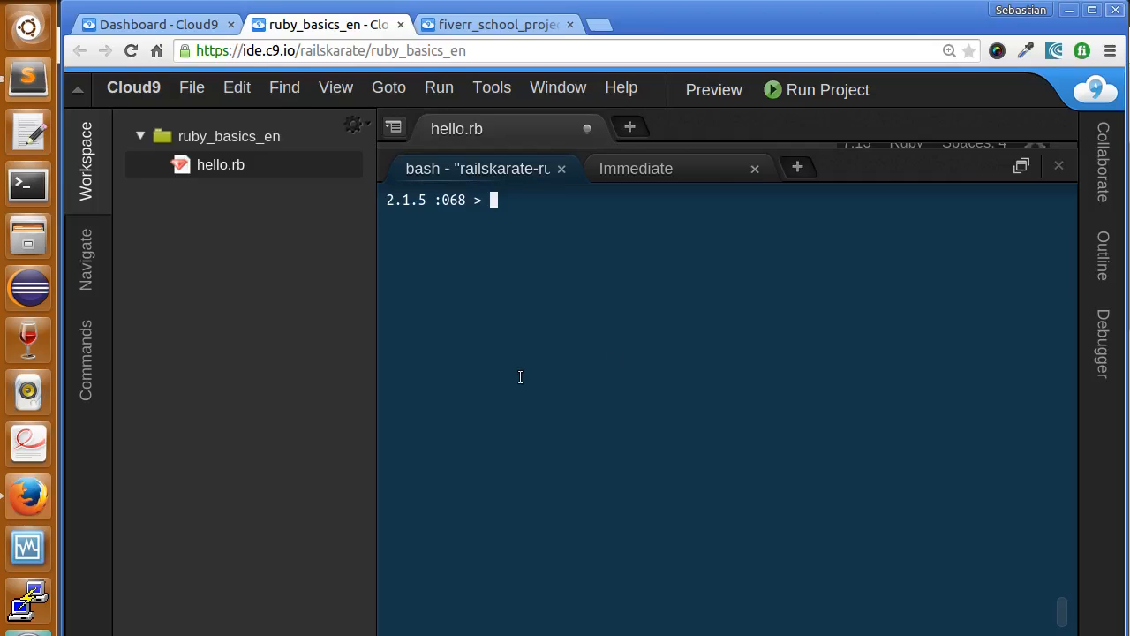
mouse_move(586, 307)
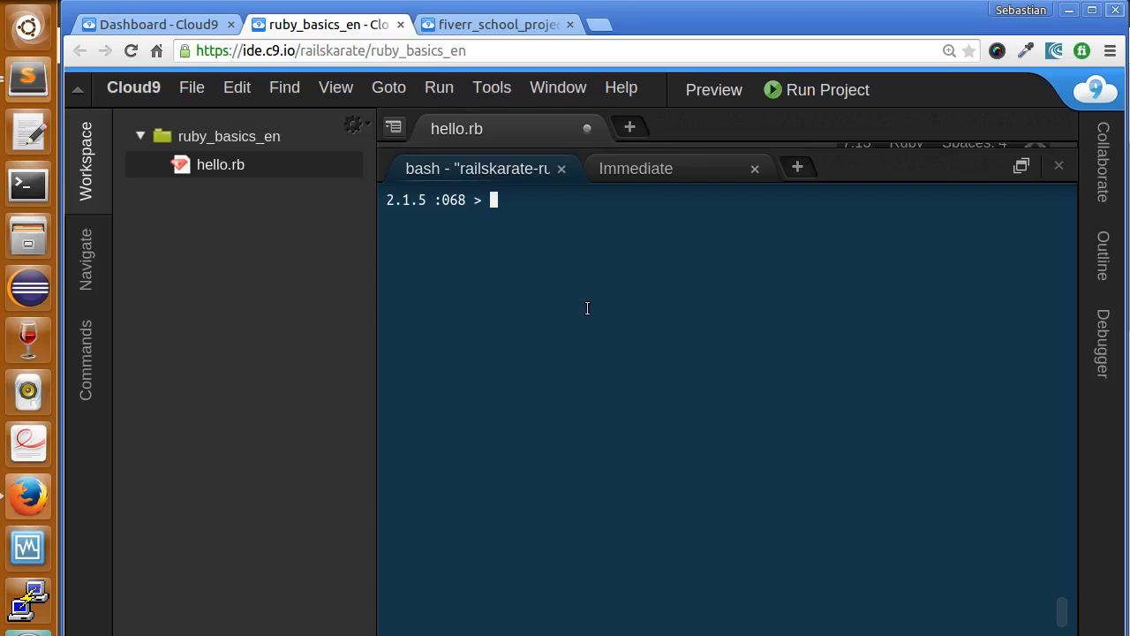
- Define array = [10,2,1,3,3,5] in irb and show array.sort returning ascending order
type("array = [10,2,1,3,3,5]")
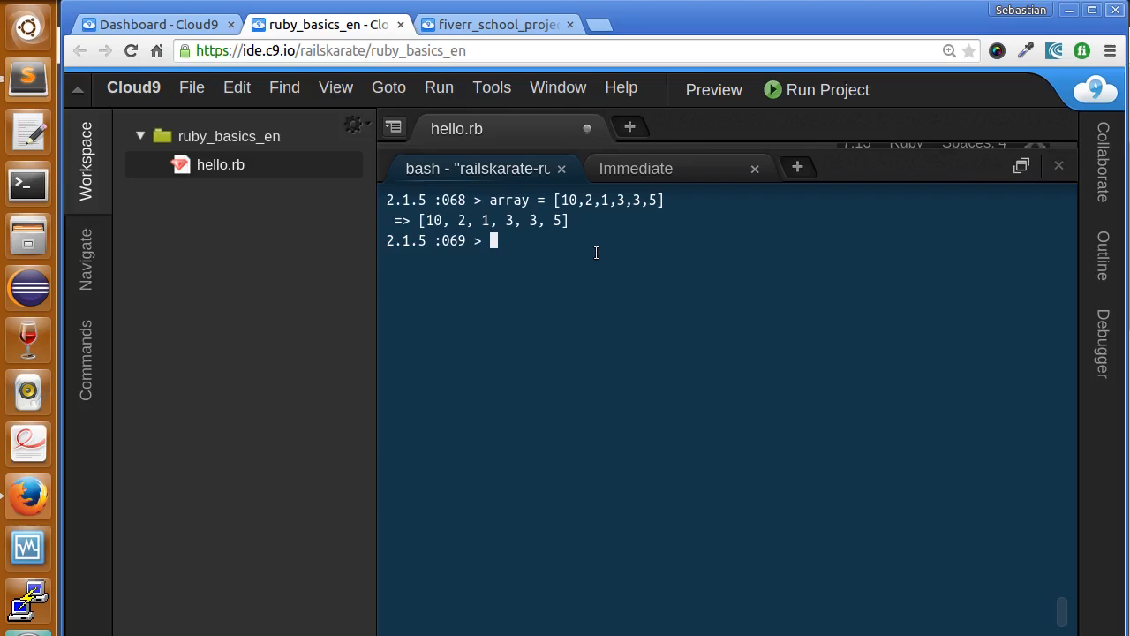
type("array")
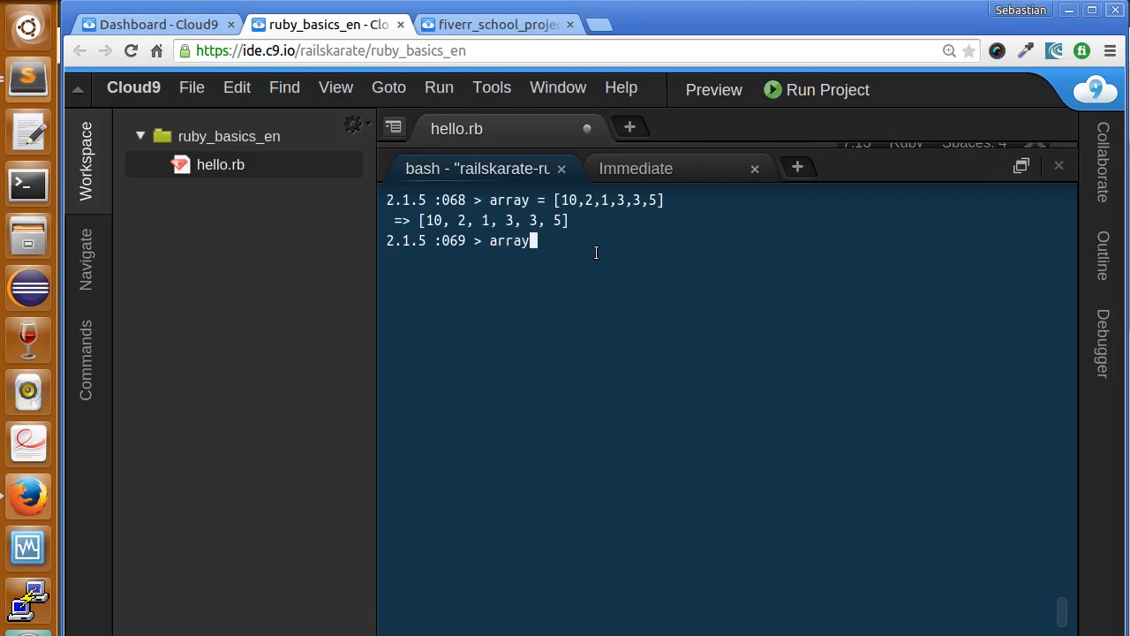
type(".")
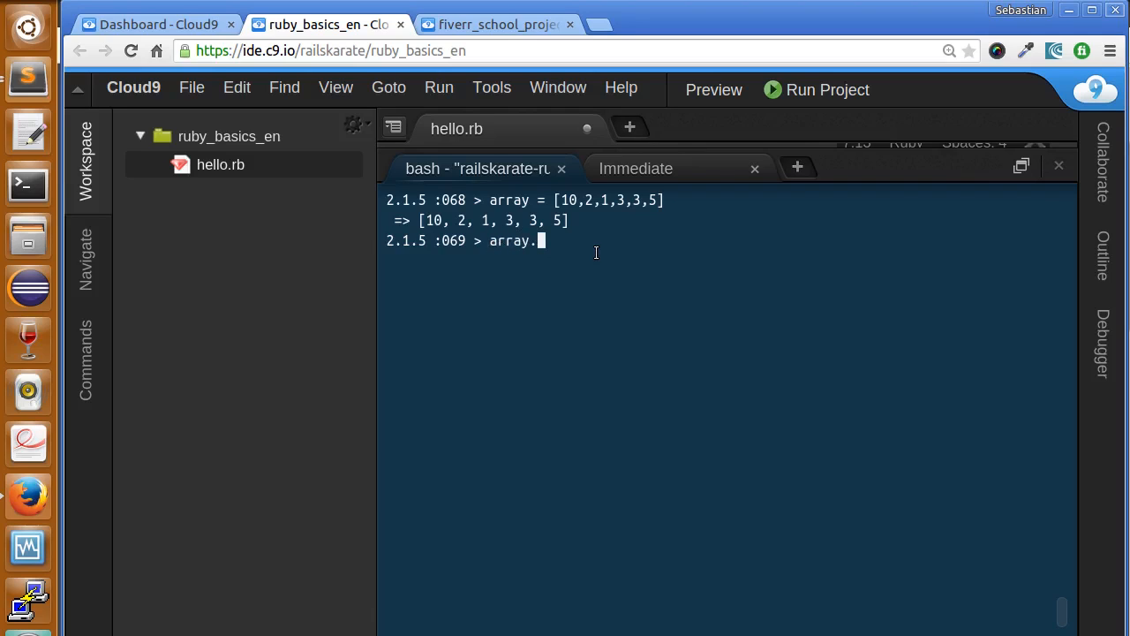
type("sort")
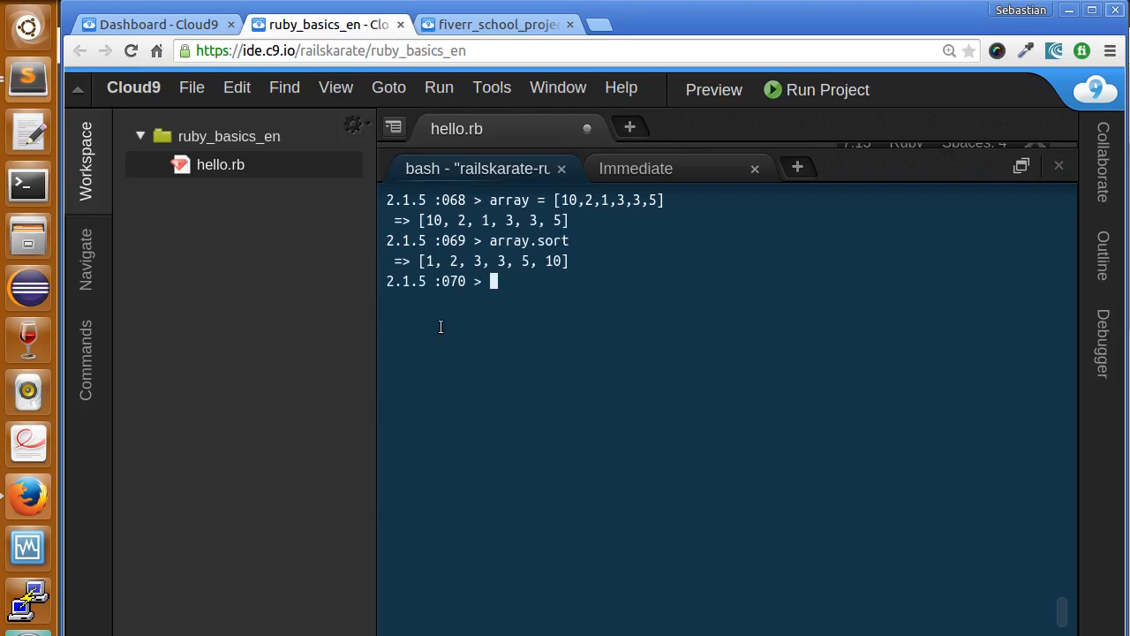
left_click_drag(420, 261, 579, 262)
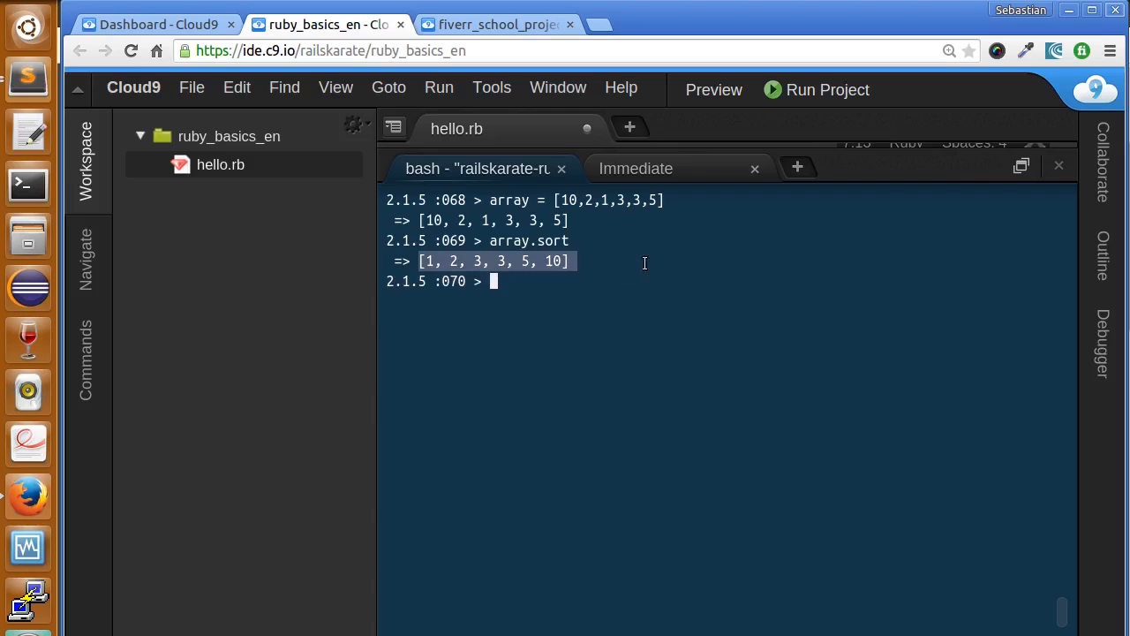
left_click(537, 281)
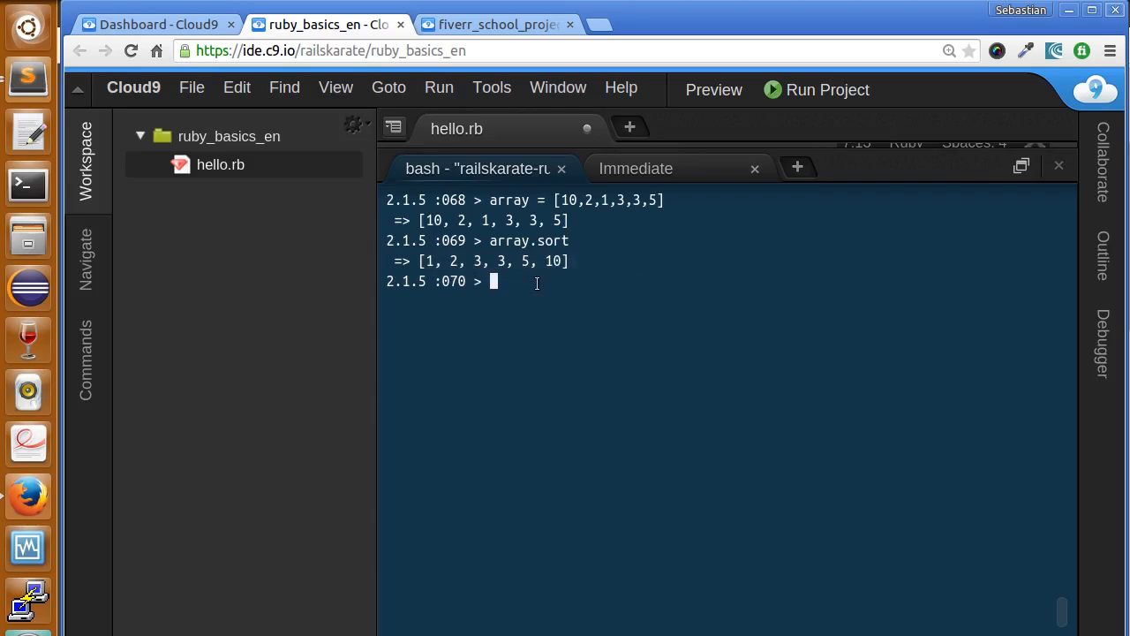
- Run array.sort.reverse to show the array in descending order
type("array")
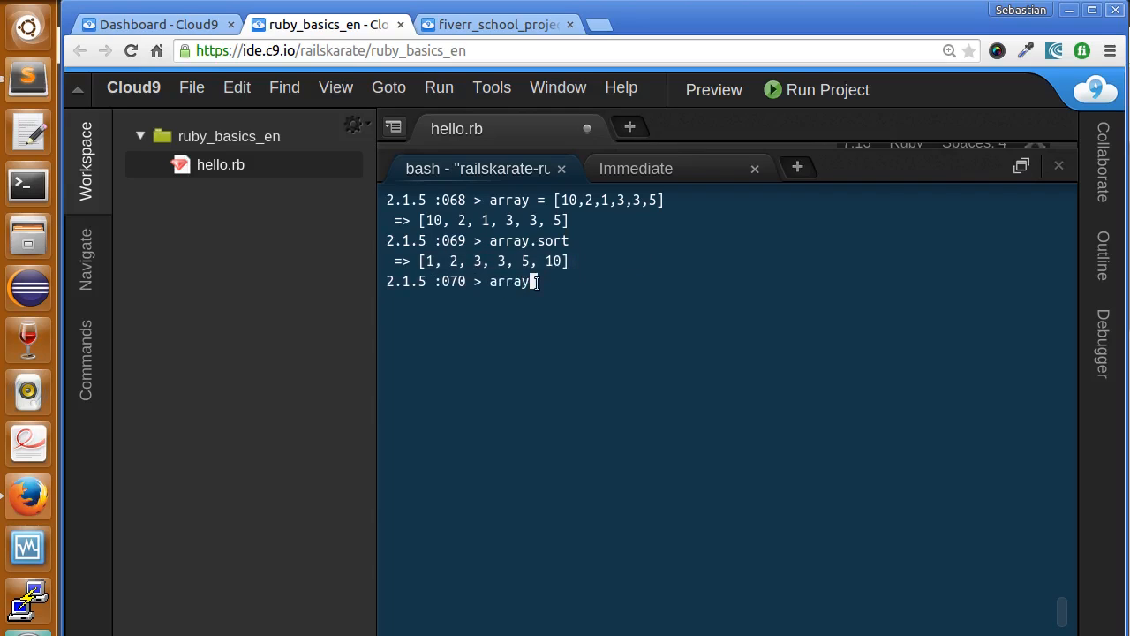
type(".sort")
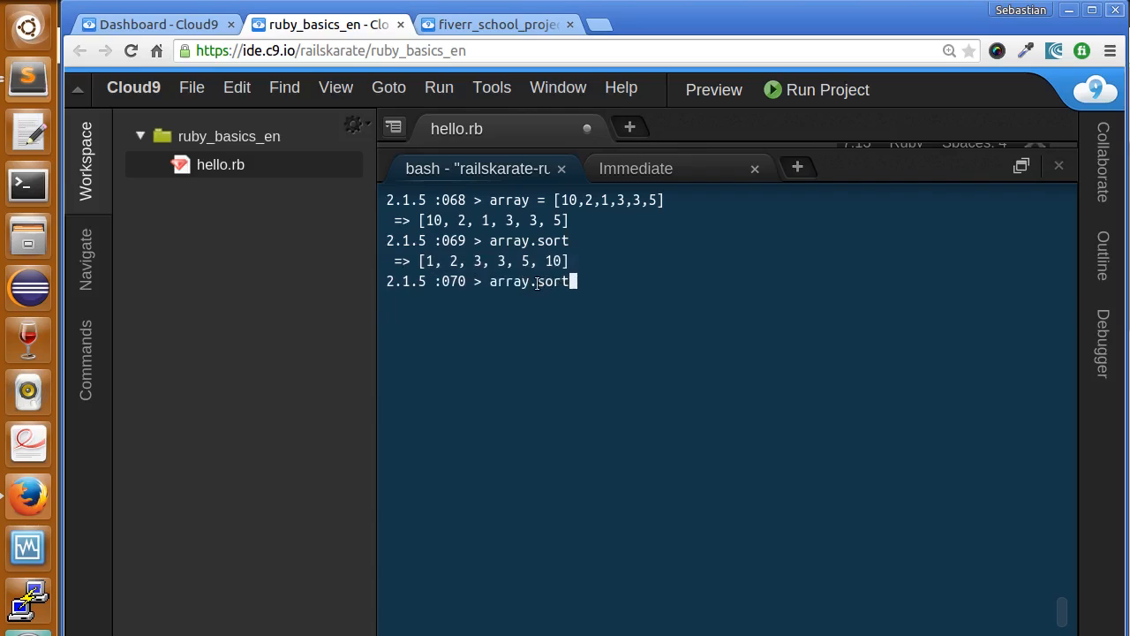
type(".reverse")
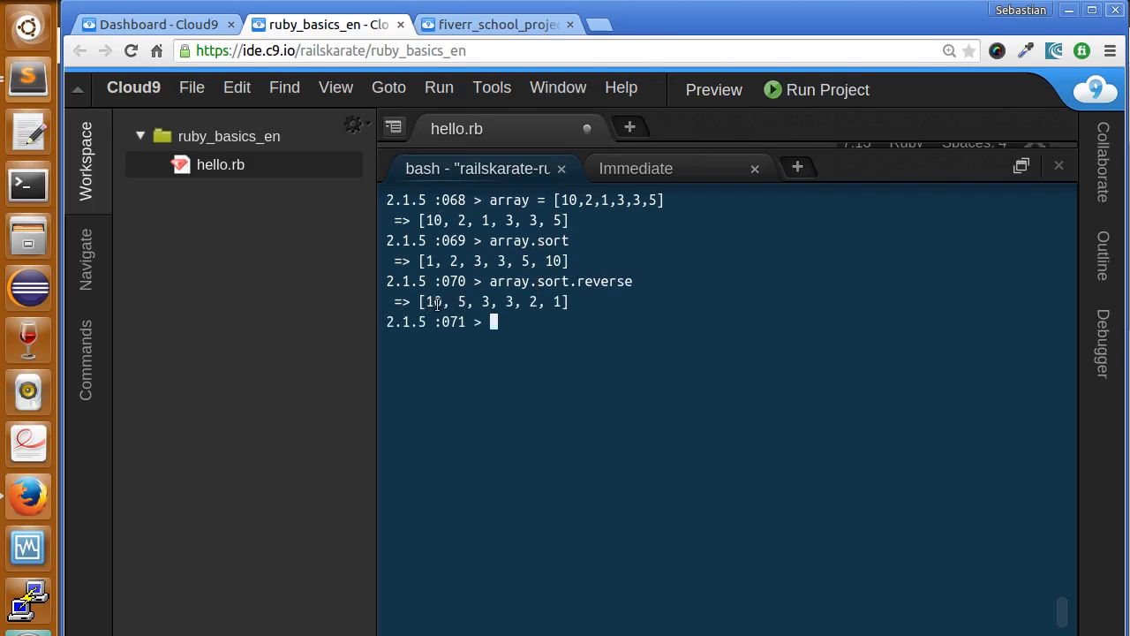
left_click_drag(427, 300, 569, 300)
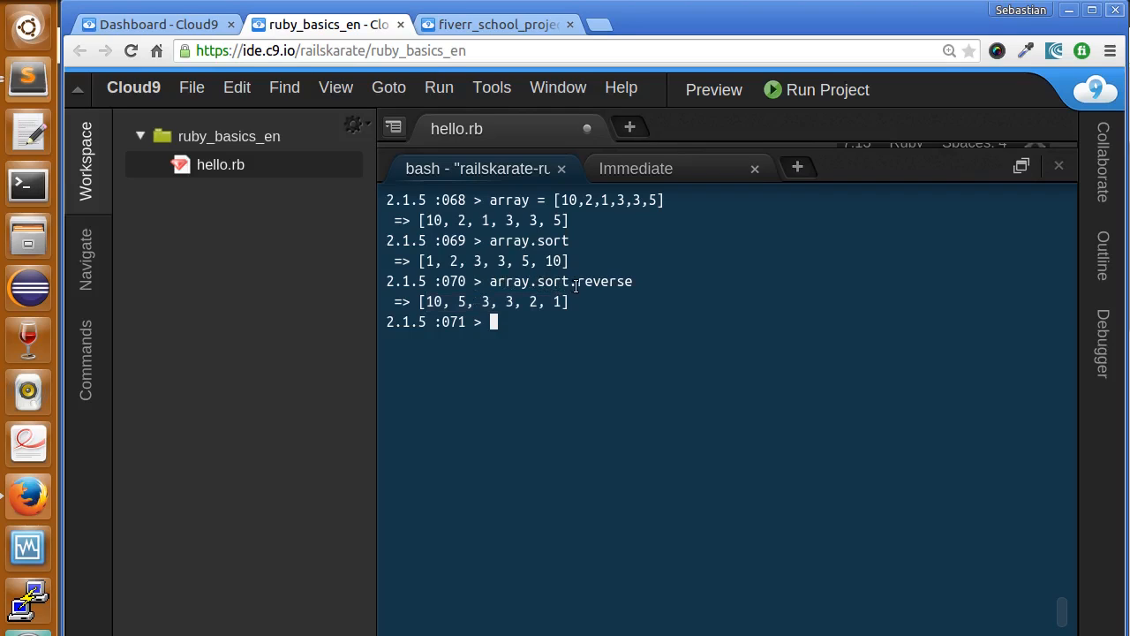
double_click(604, 280)
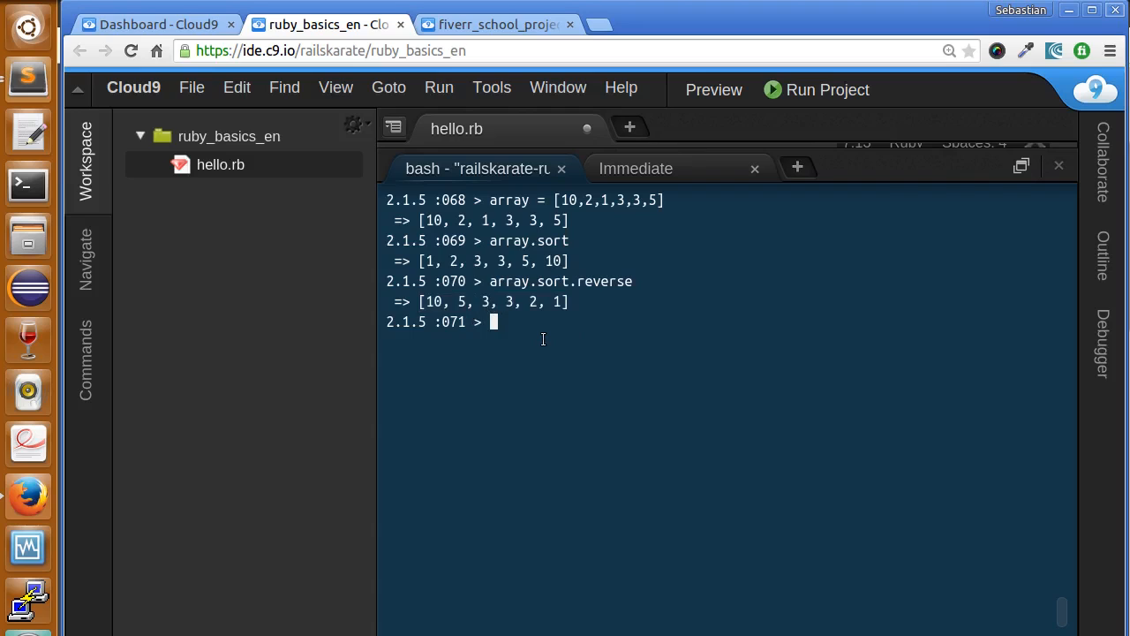
- Try array.unique (error), correct it to array.uniq, and confirm array itself is unchanged
type("array.")
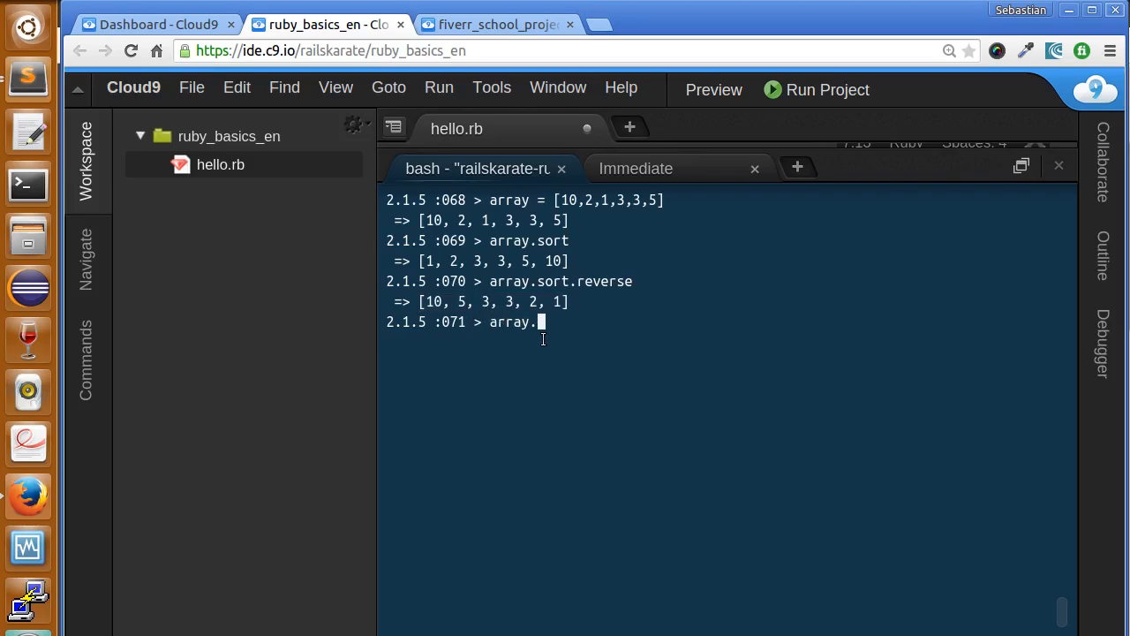
type("unique")
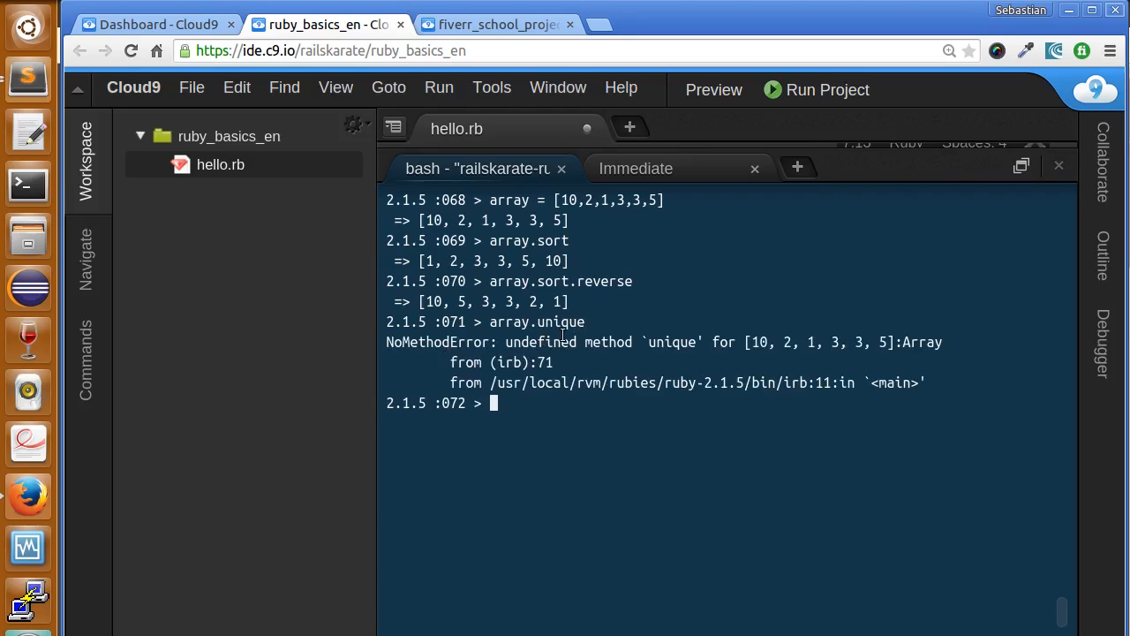
type("array.unique")
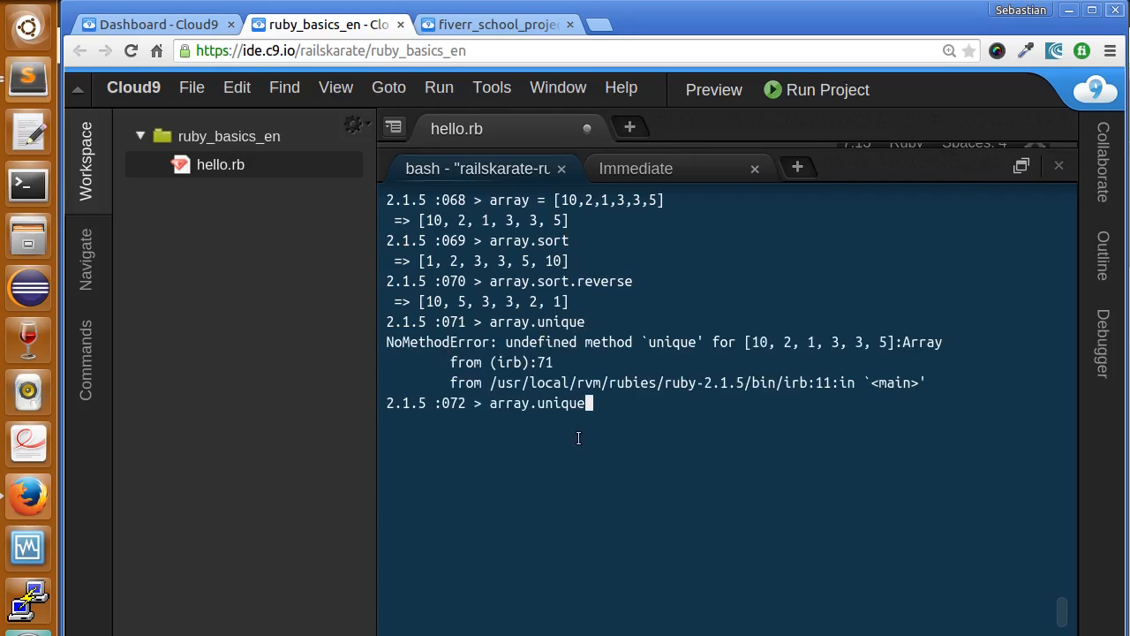
key("BackSpace")
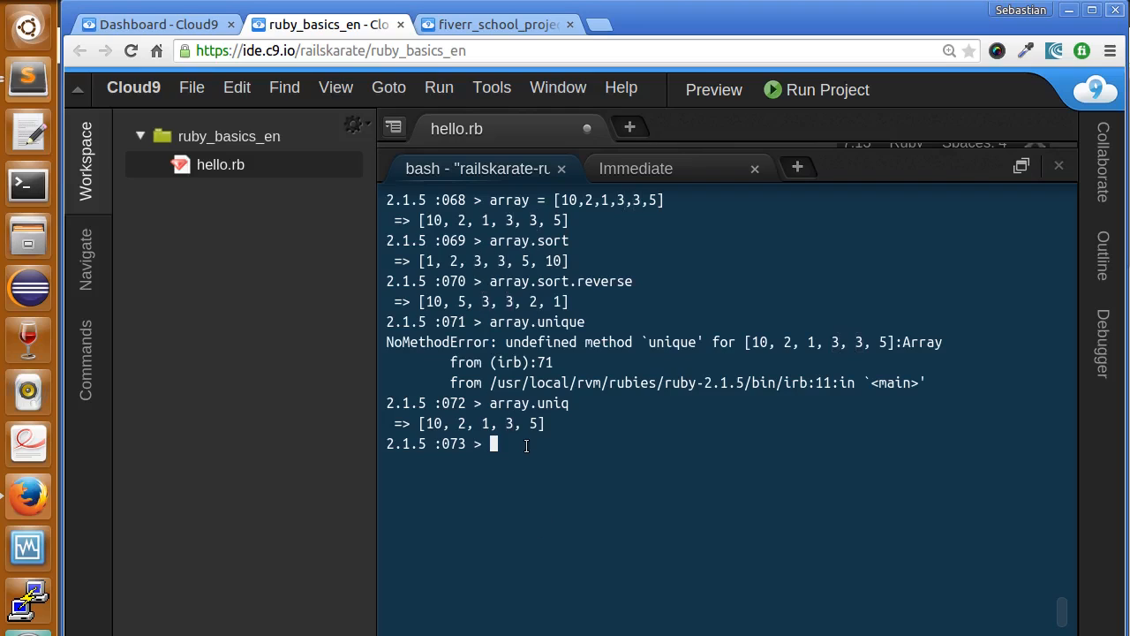
type("array")
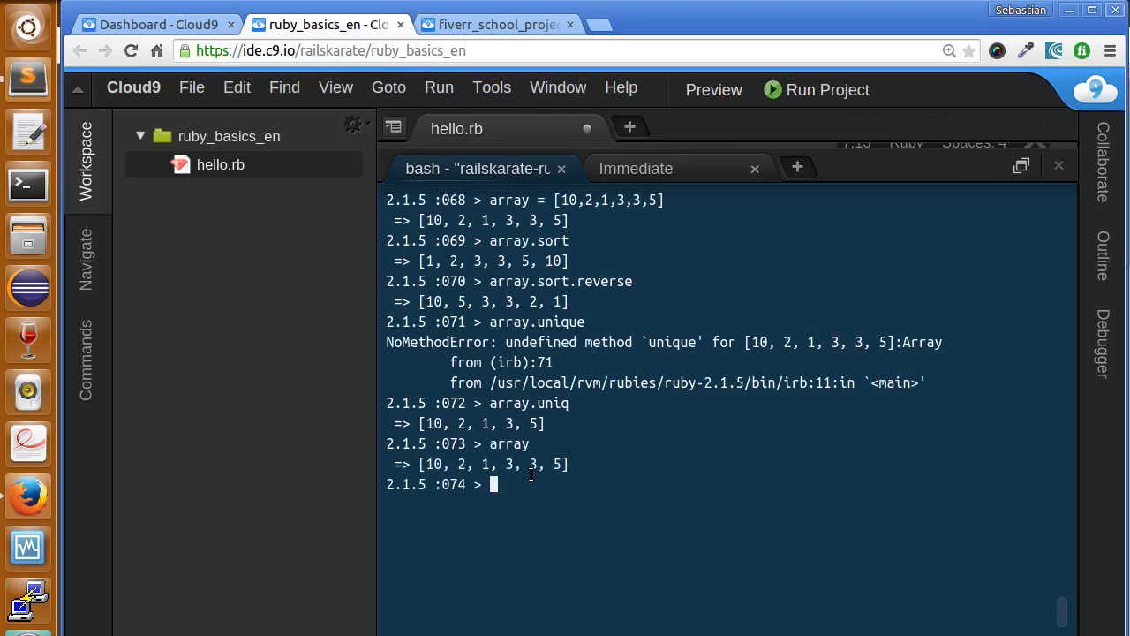
- Run array.uniq! to remove the duplicate 3 permanently, leaving [10, 2, 1, 3, 5]
type("array")
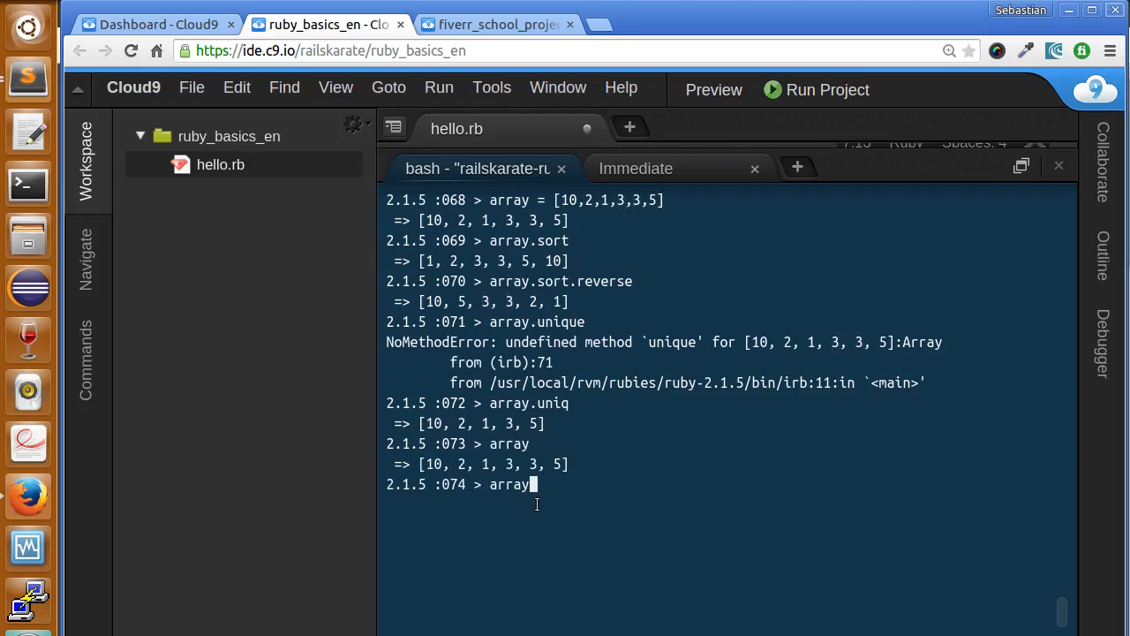
type(".uniq")
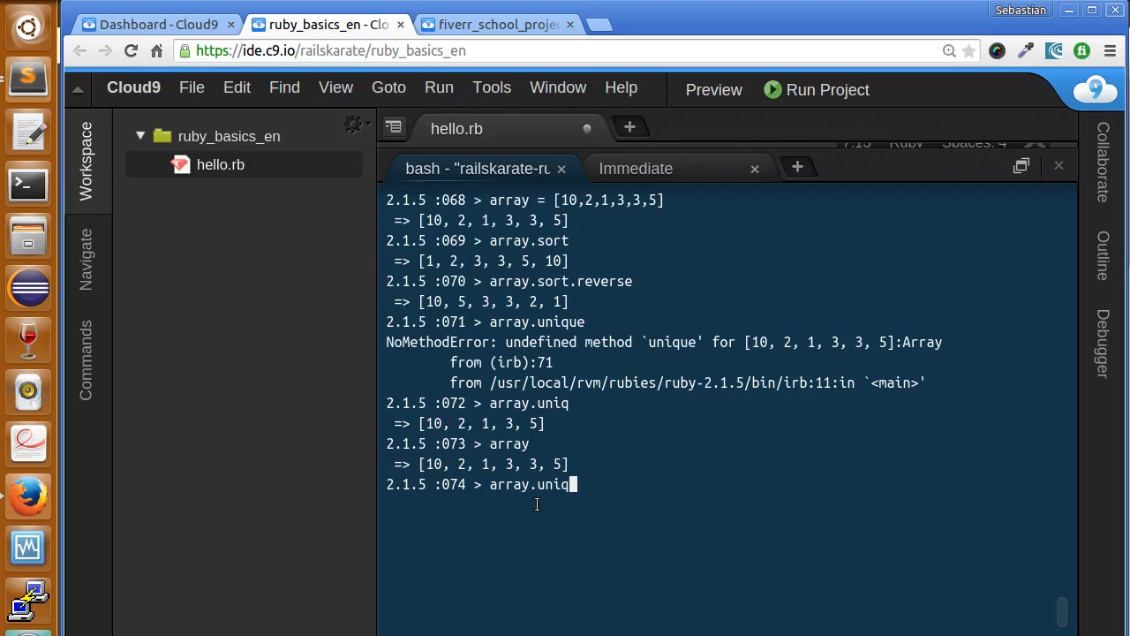
type("!")
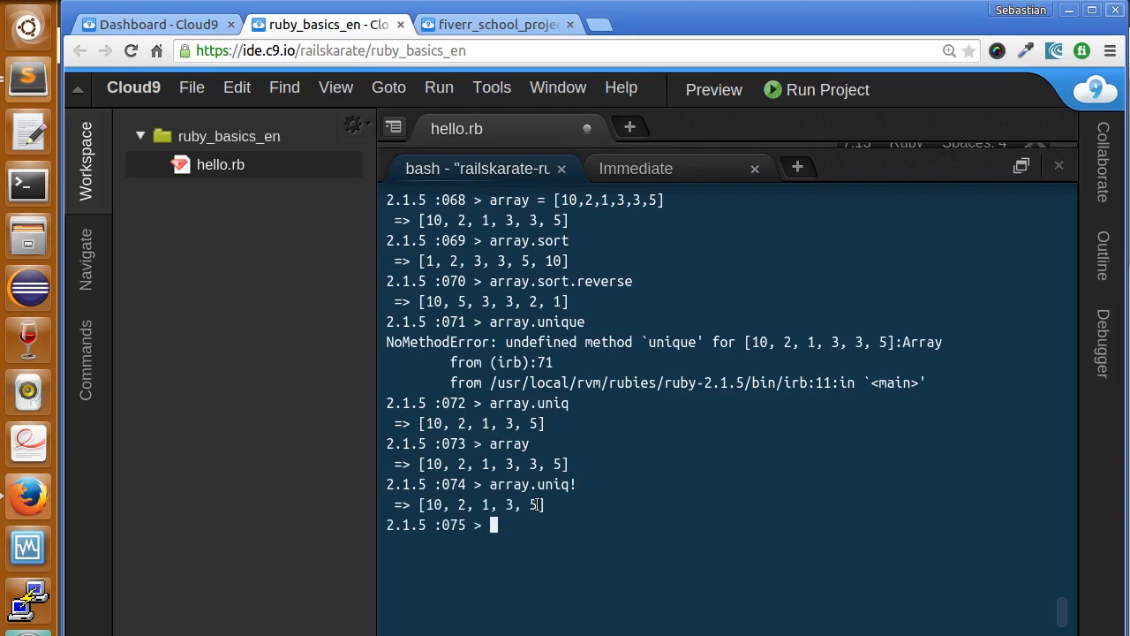
type("array")
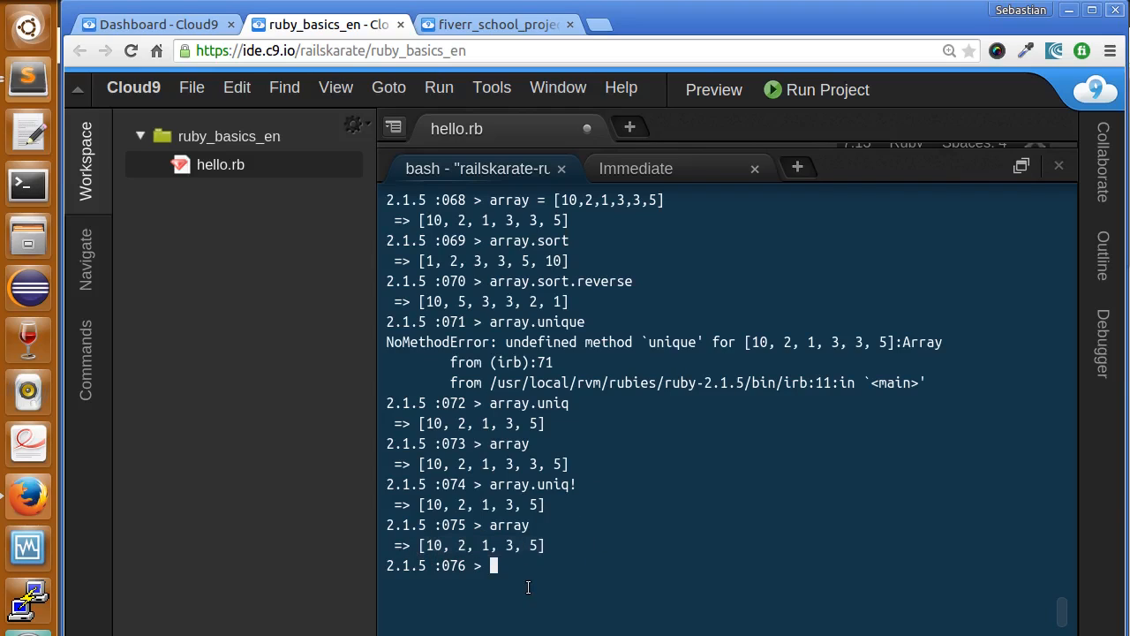
- Run array.sort! to reorder the array in place to [1, 2, 3, 5, 10]
type("array")
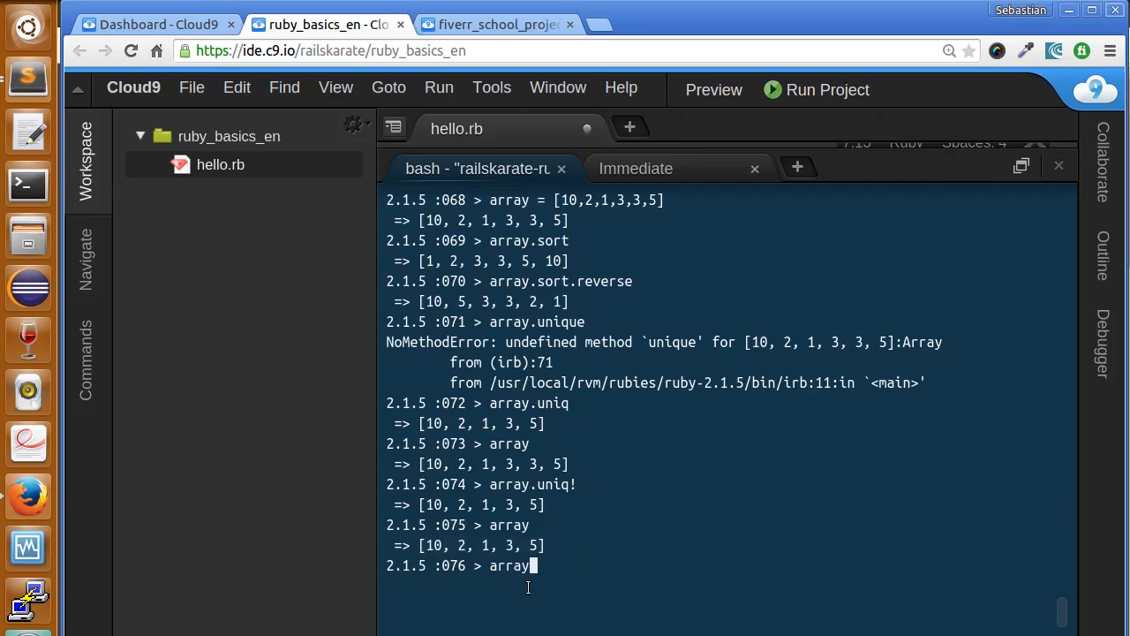
type(".so")
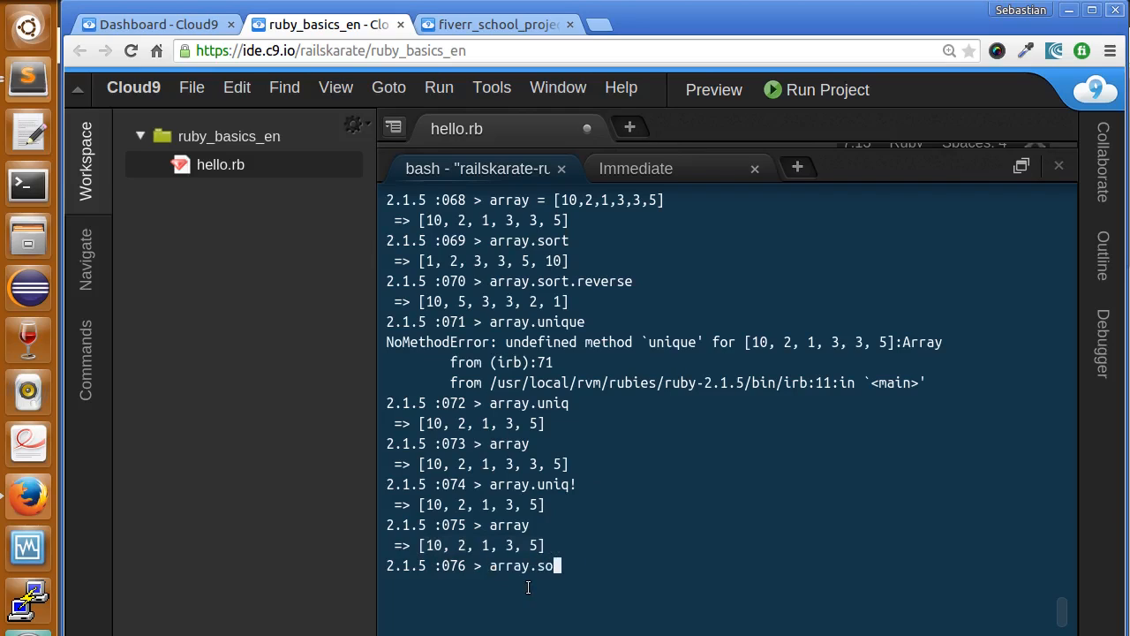
type("rt!")
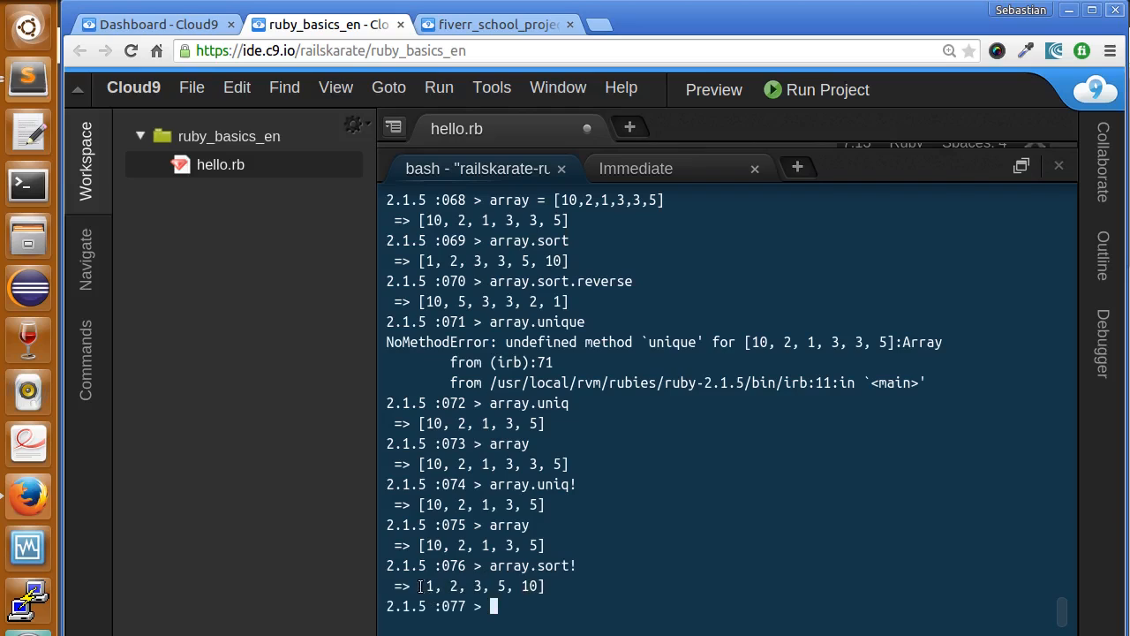
mouse_move(650, 540)
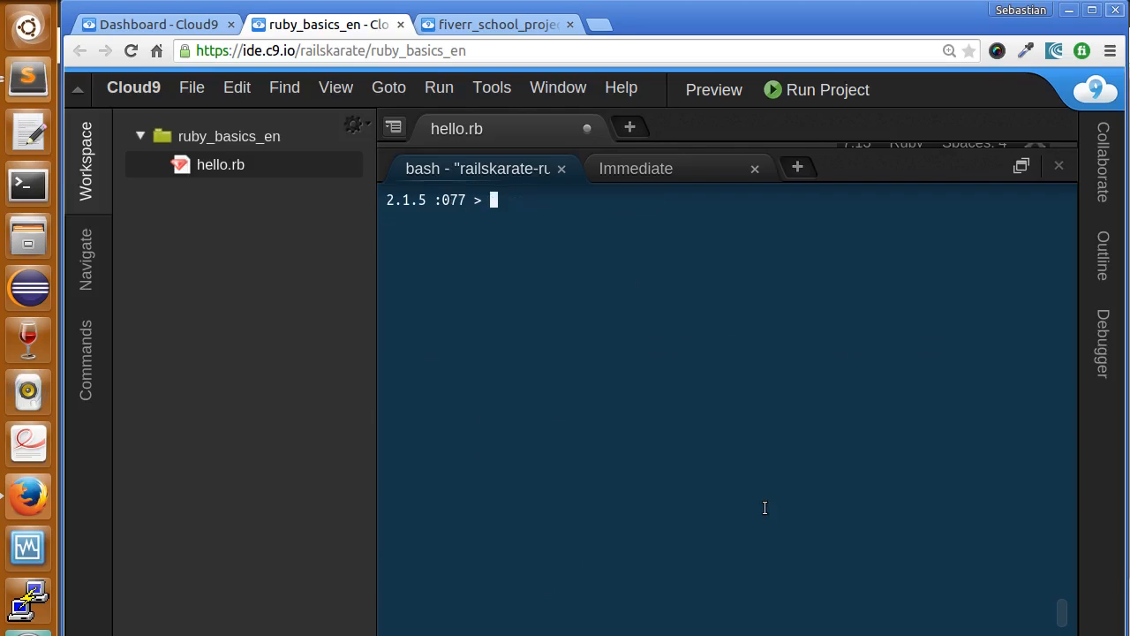
mouse_move(618, 291)
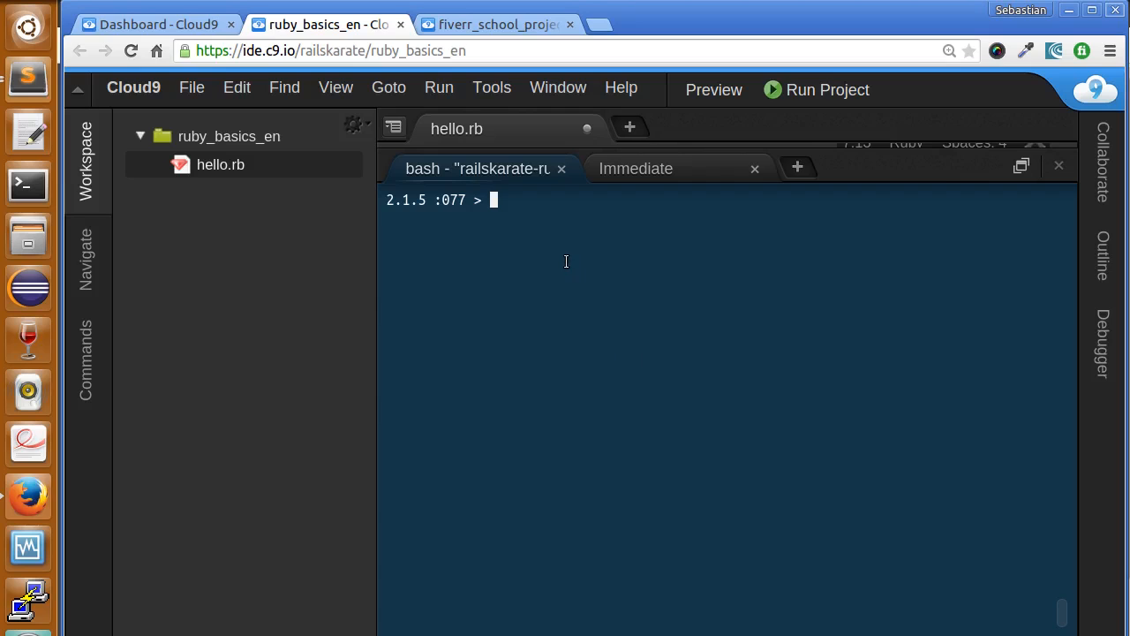
- Inspect array (after a mistyped arrays error) to confirm it is [1, 2, 3, 5, 10]
type("arrays")
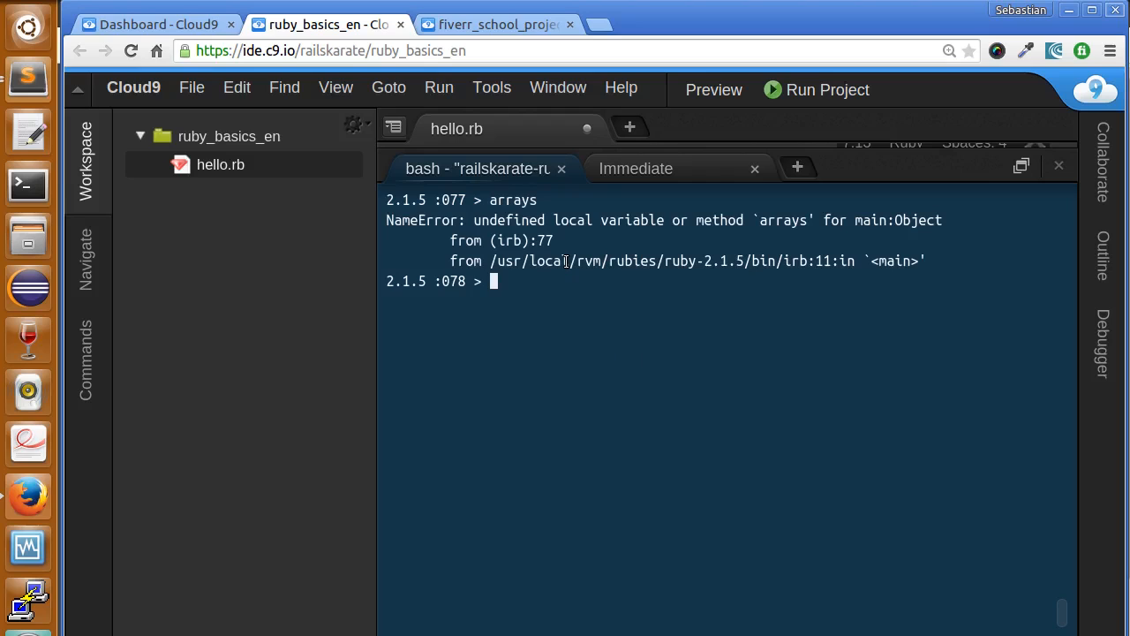
type("array")
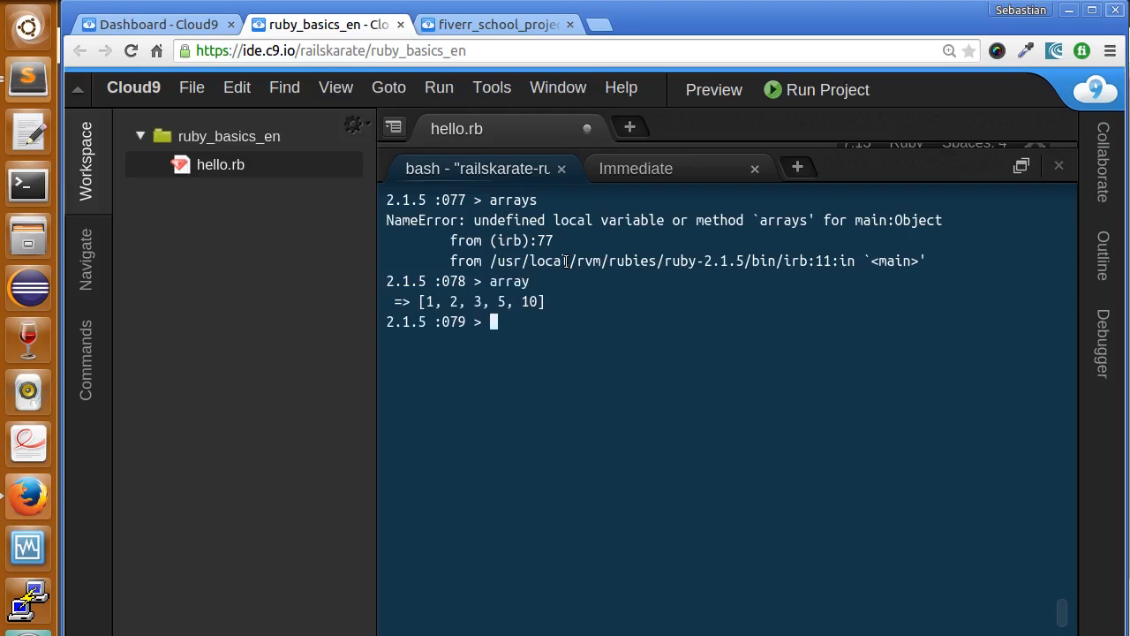
- Run array.each do |item| puts "this is item #{item}" end, printing a line for 1, 2, 3, 5 and 10
type("ar")
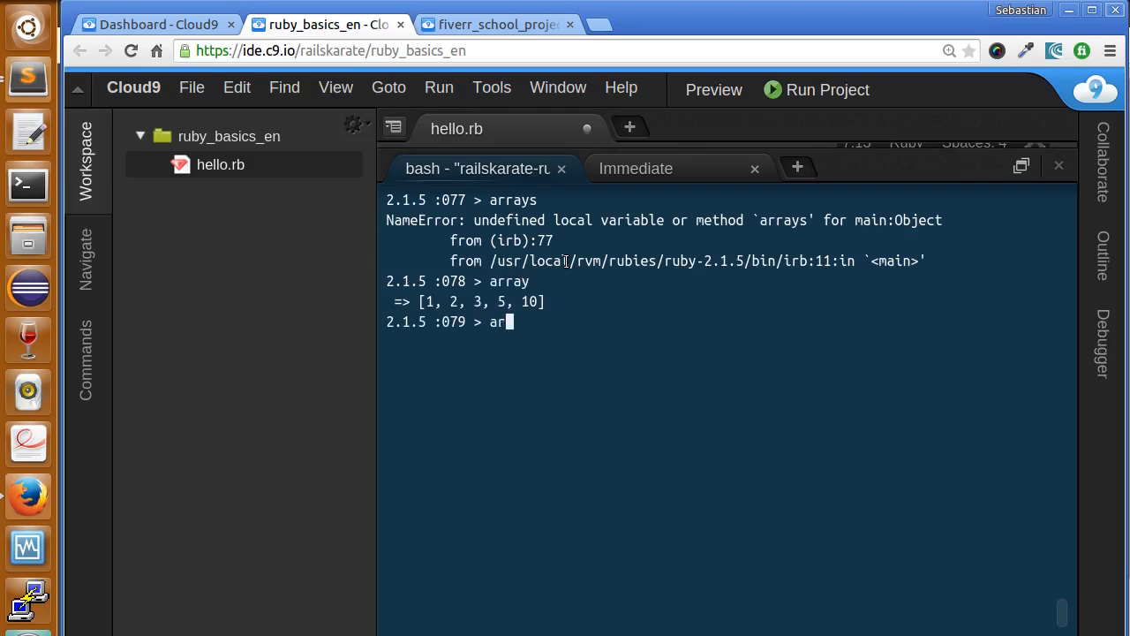
type("ray.each")
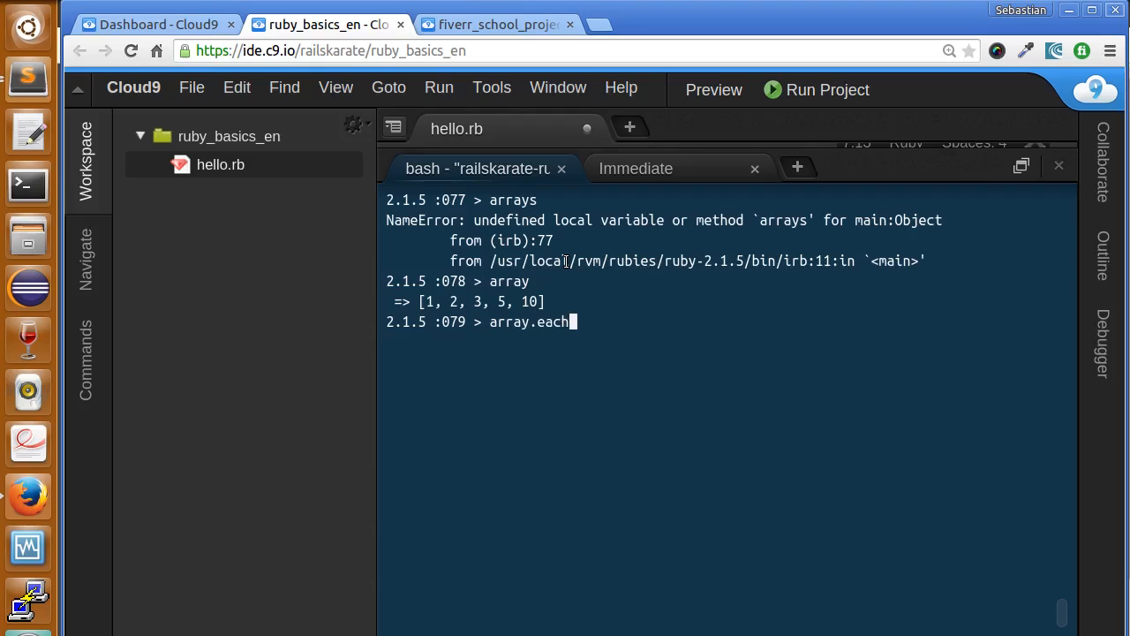
type("do")
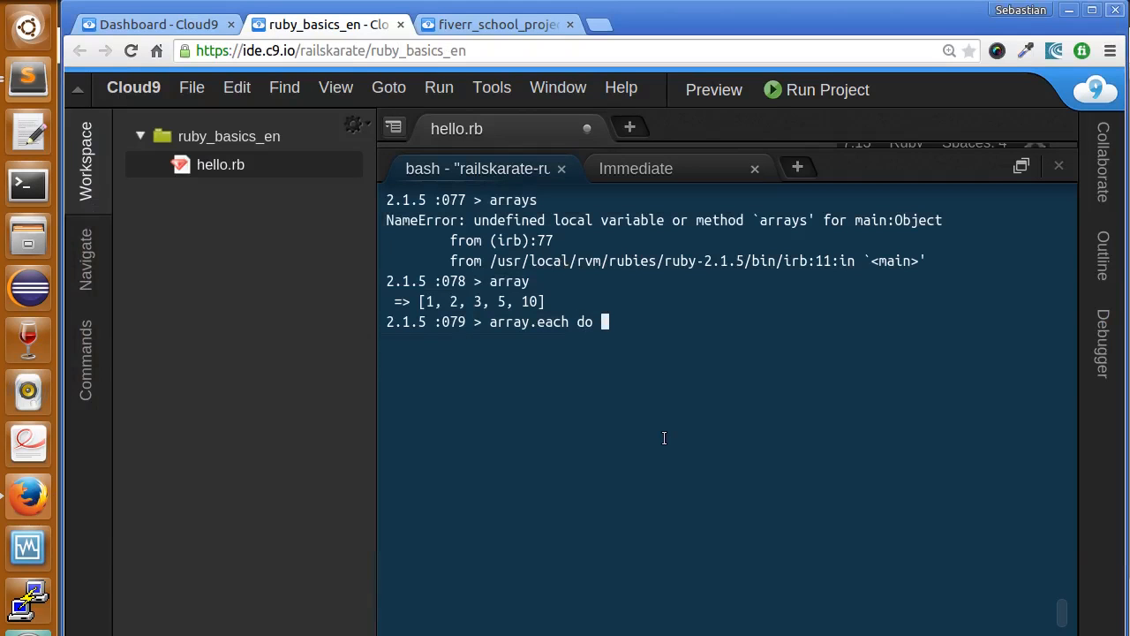
type("||")
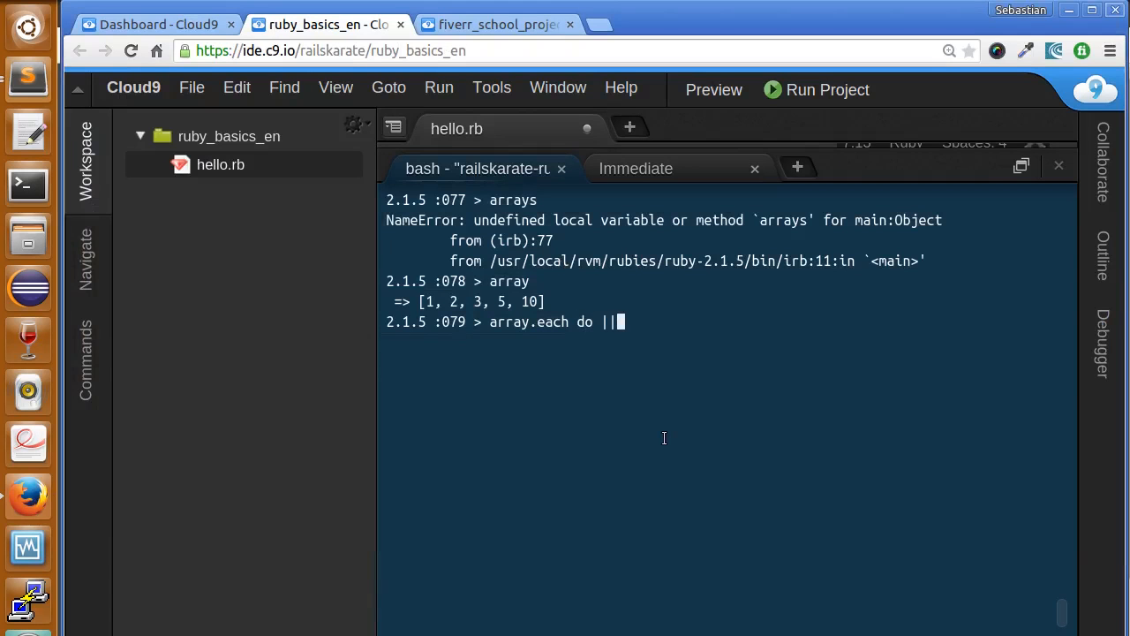
type("item")
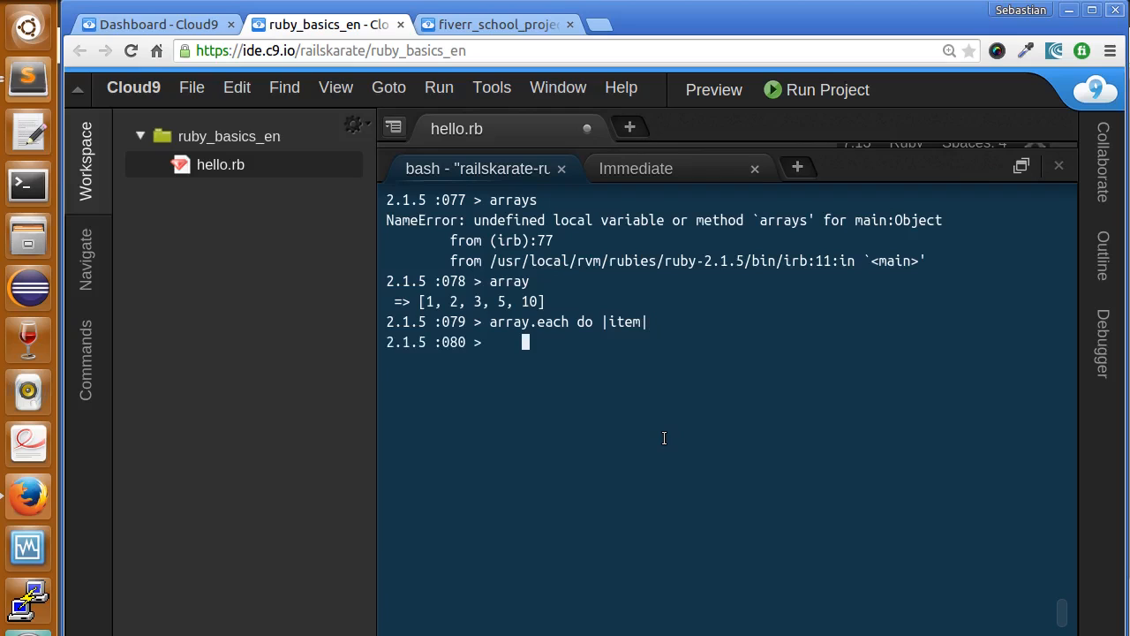
type("puts \"this")
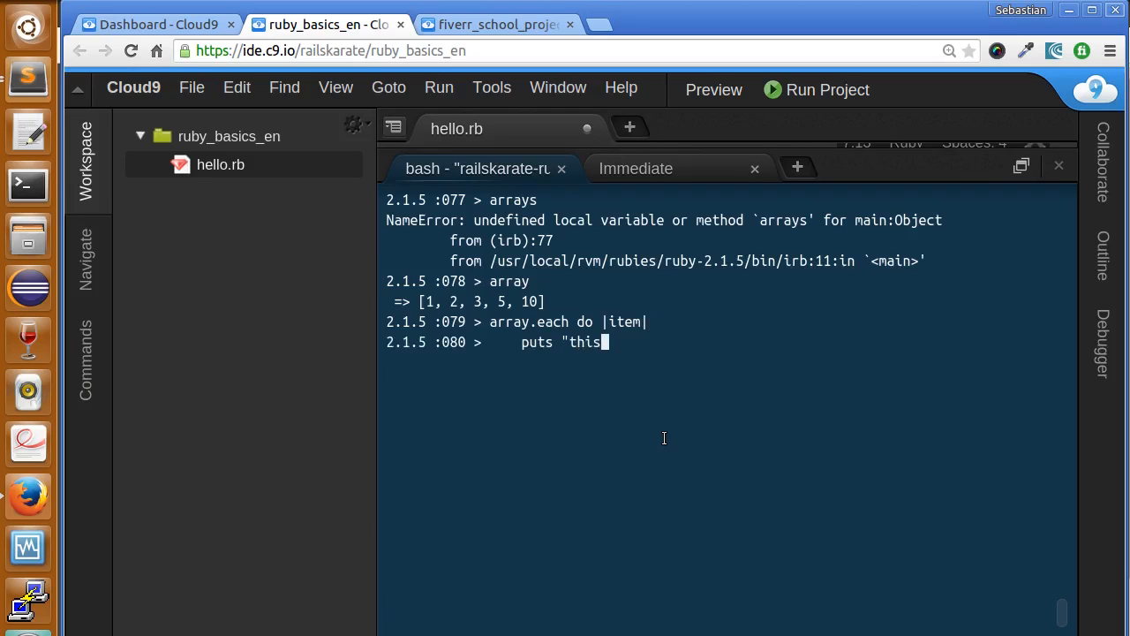
type("is")
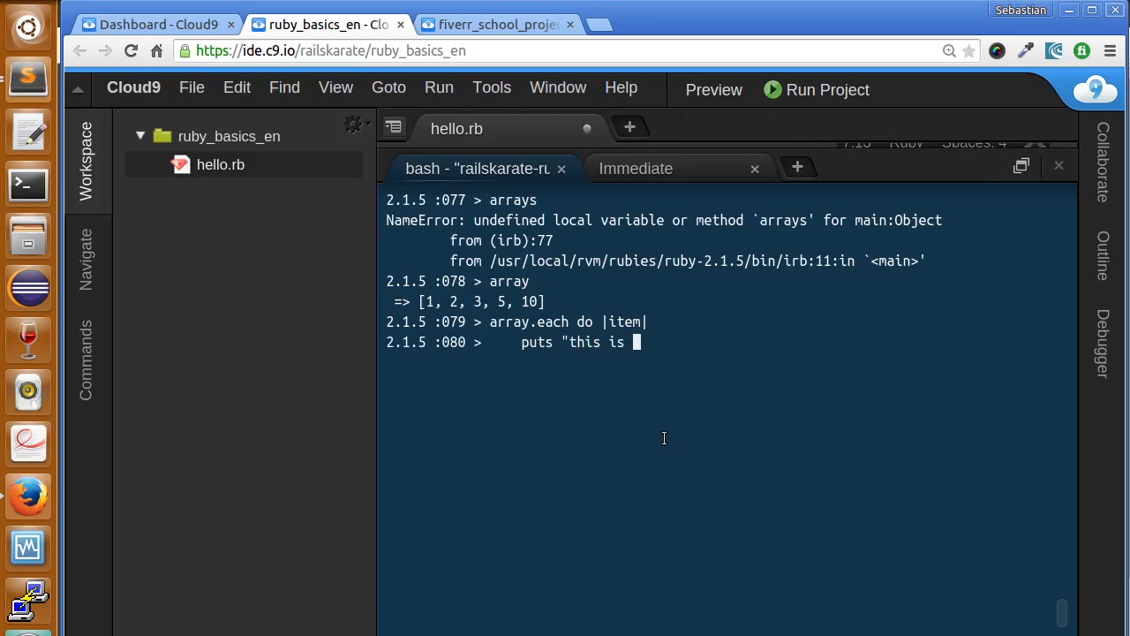
type("item #")
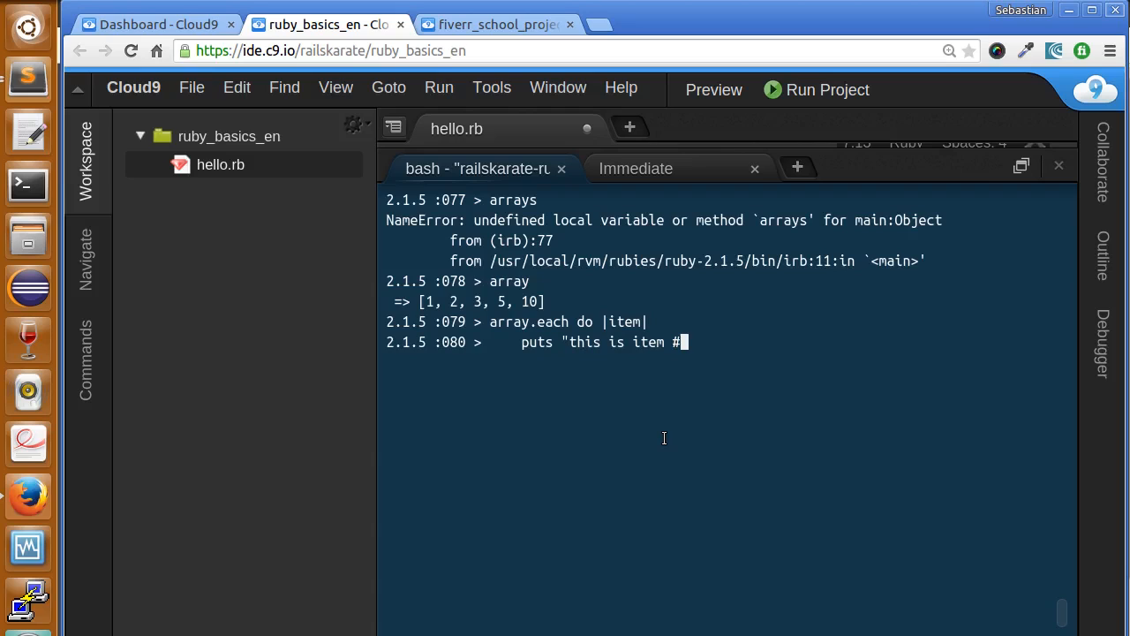
type("{}")
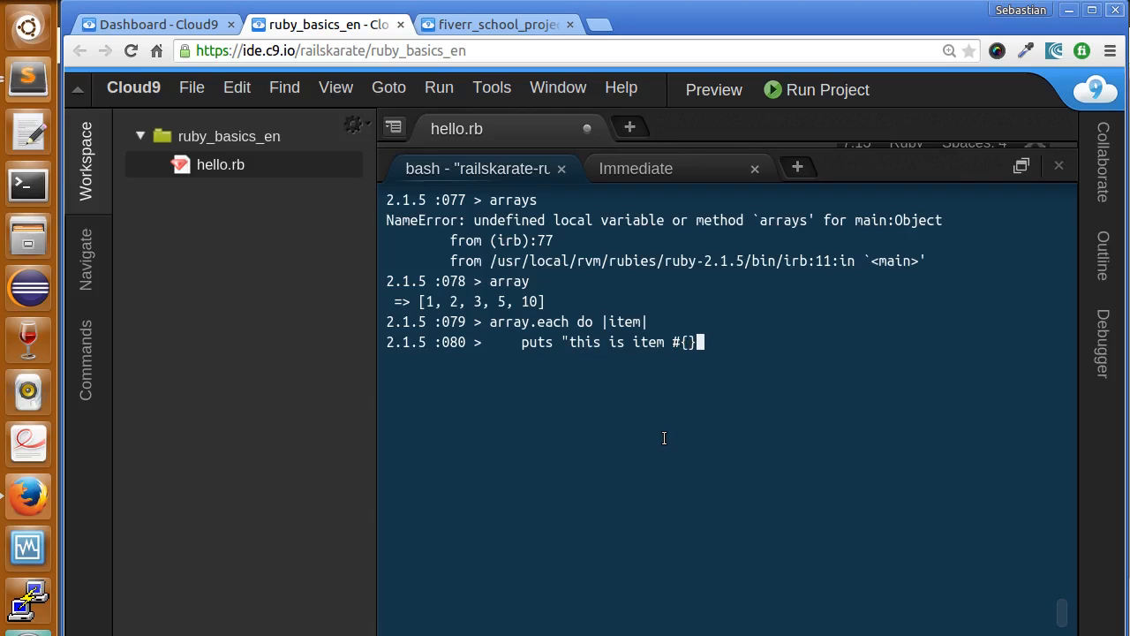
type("item")
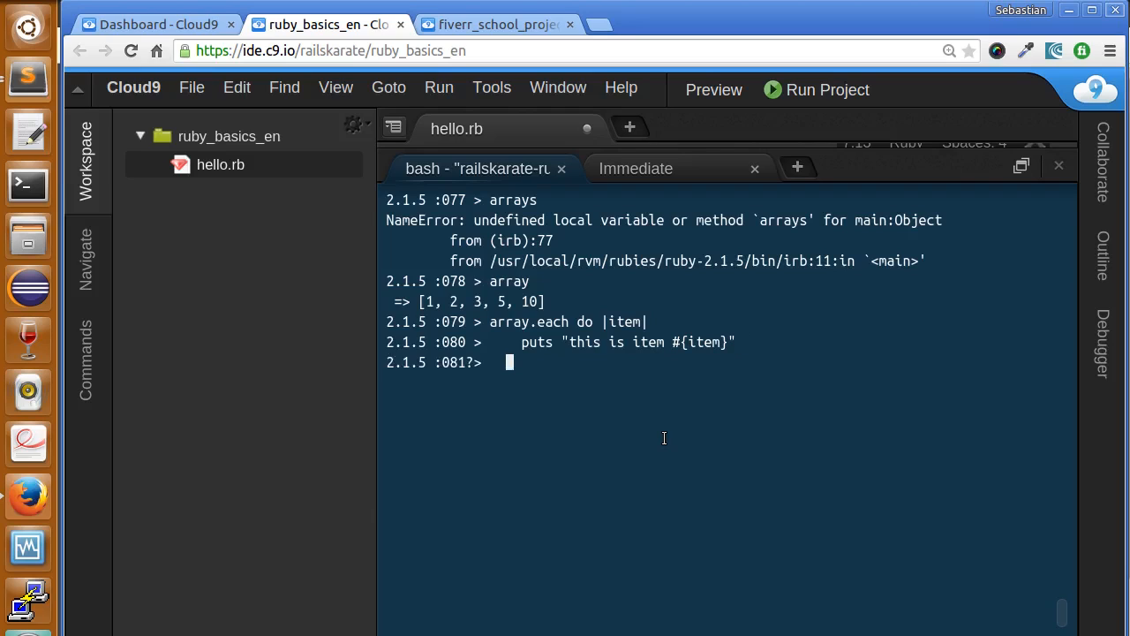
type("end")
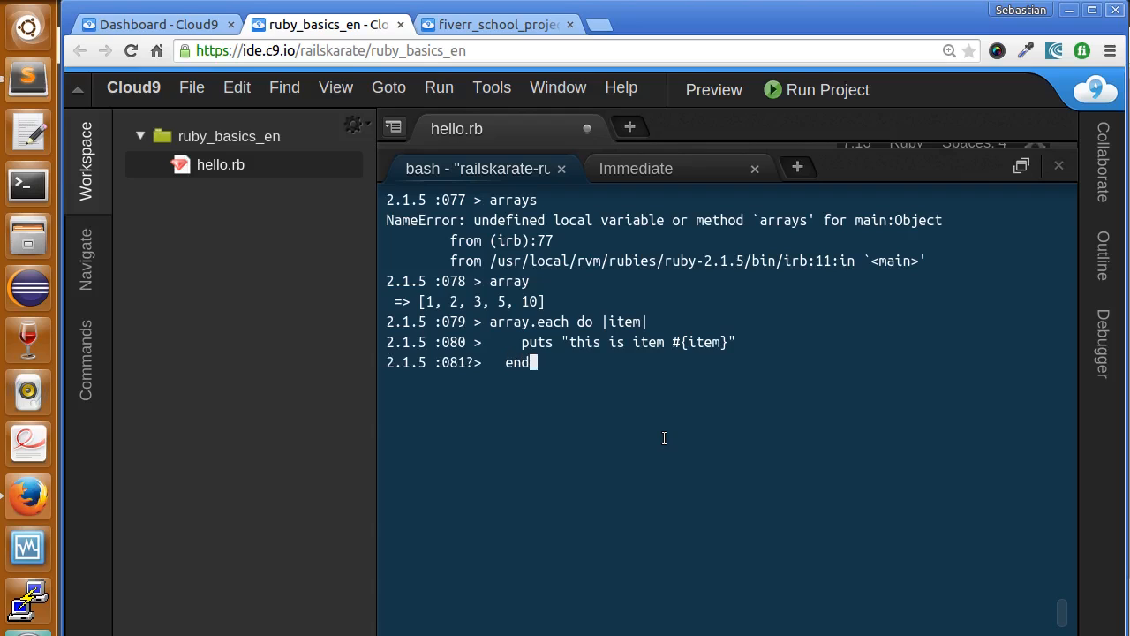
mouse_move(540, 495)
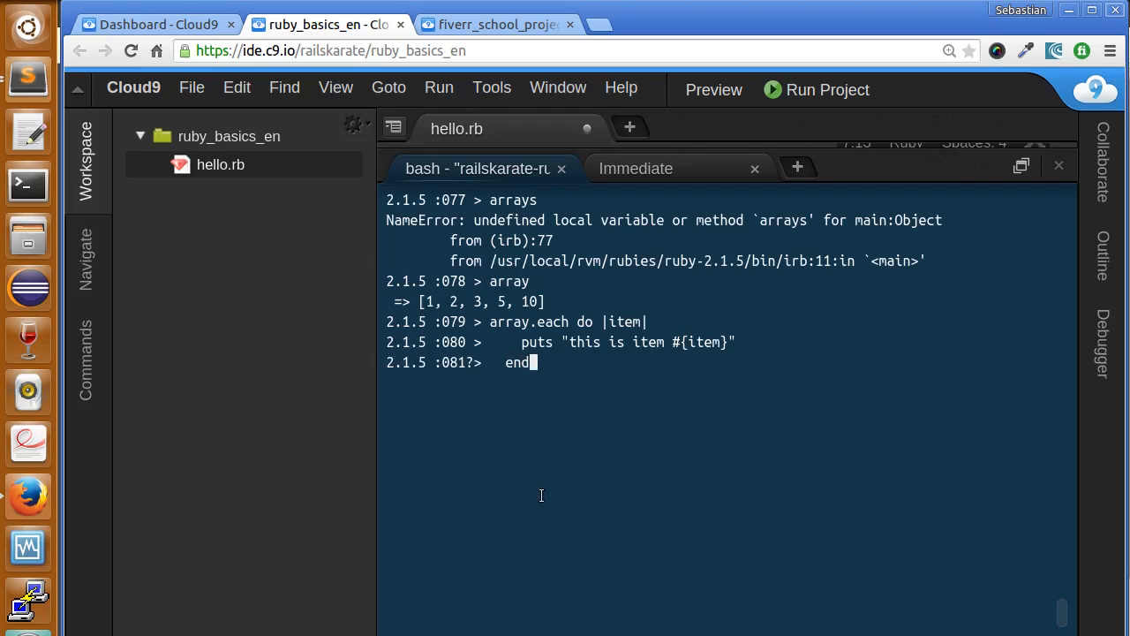
key("enter")
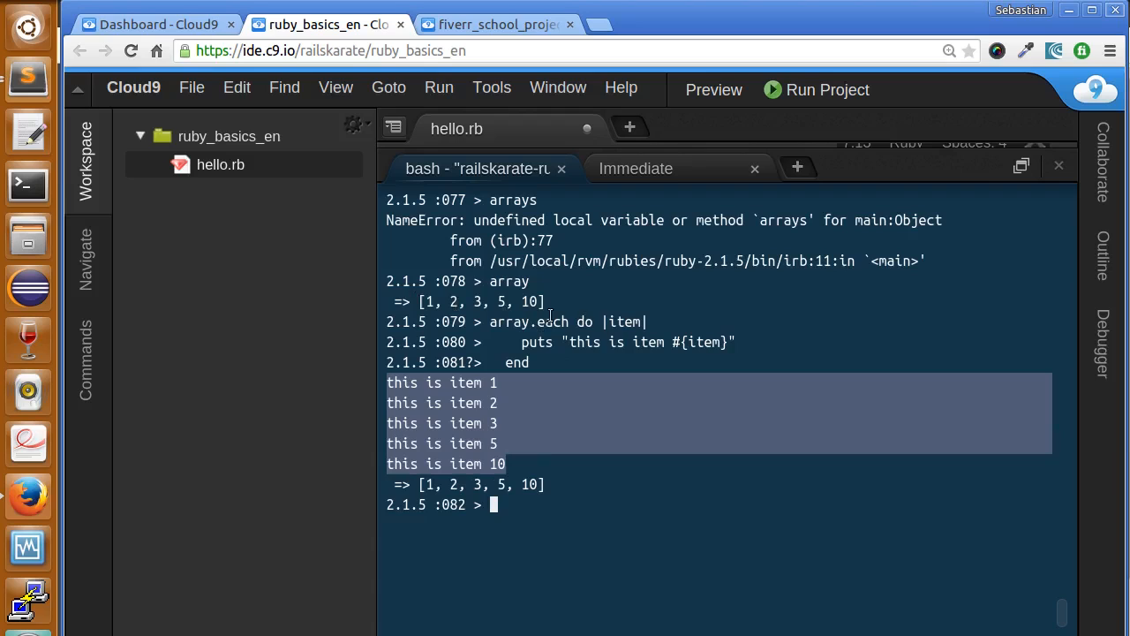
left_click(607, 569)
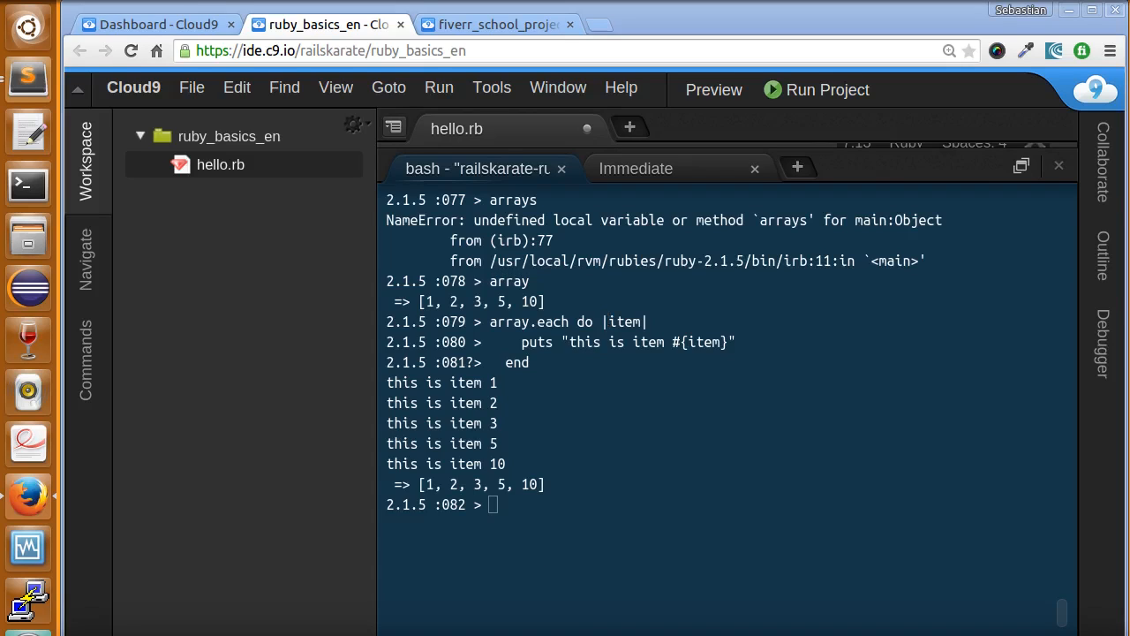
mouse_move(629, 455)
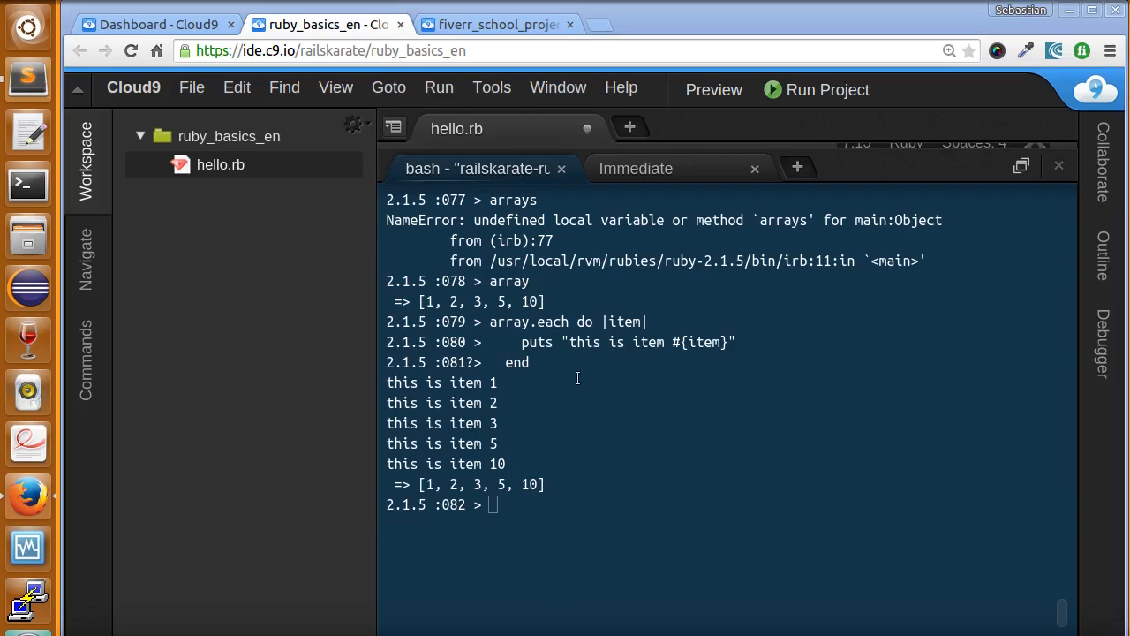
mouse_move(583, 548)
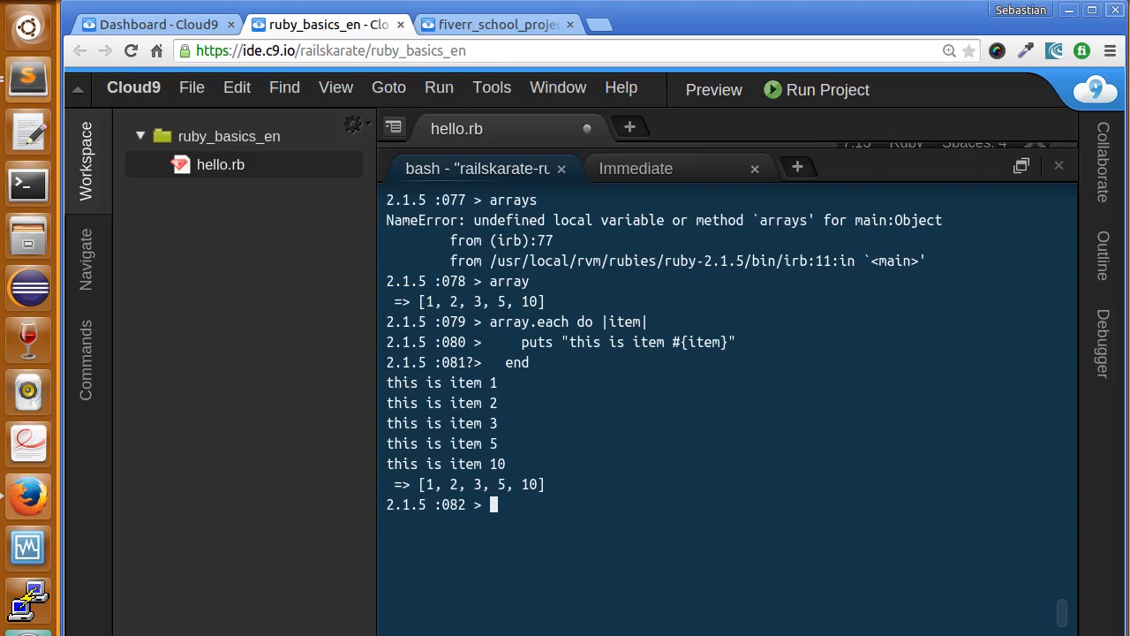
mouse_move(558, 530)
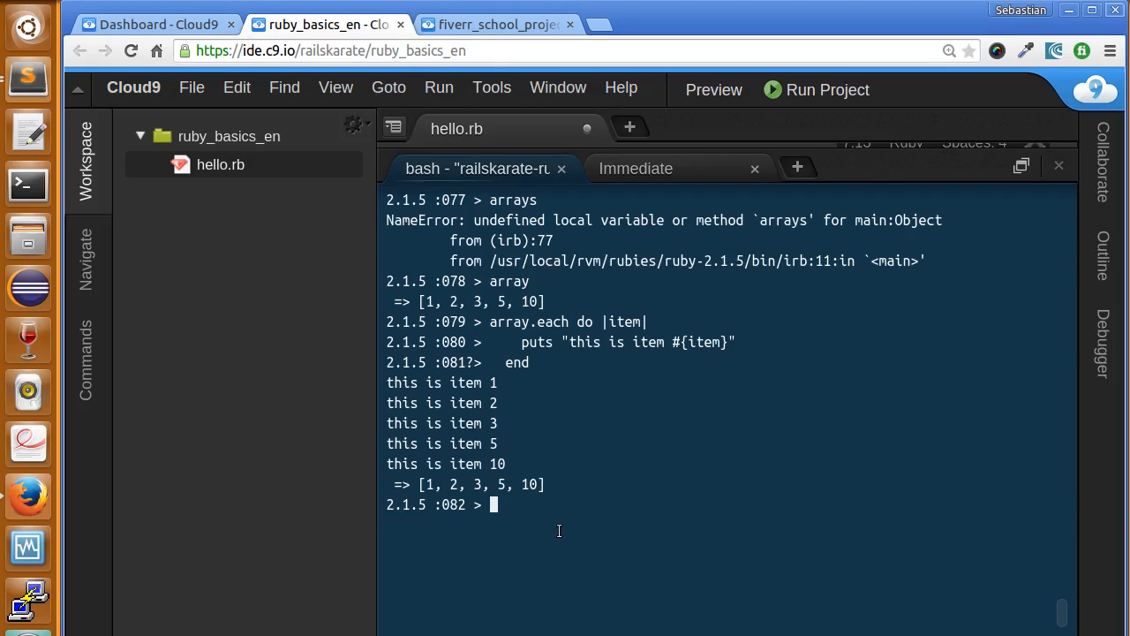
- Run array.all? { |item| item > 3 }, which returns false
type("array")
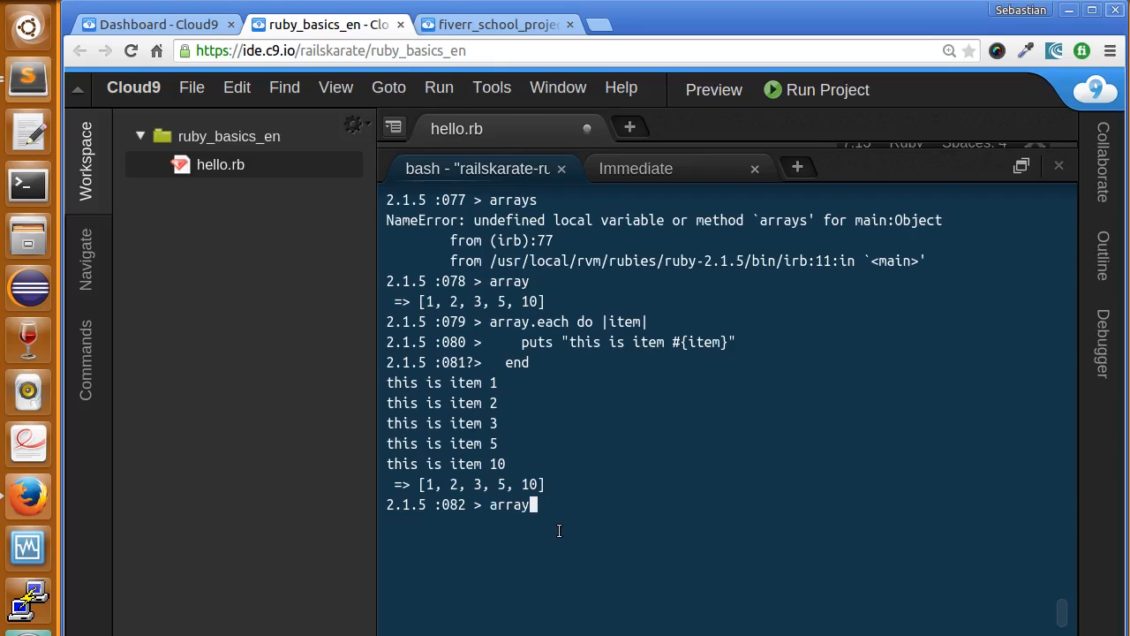
type(".all?")
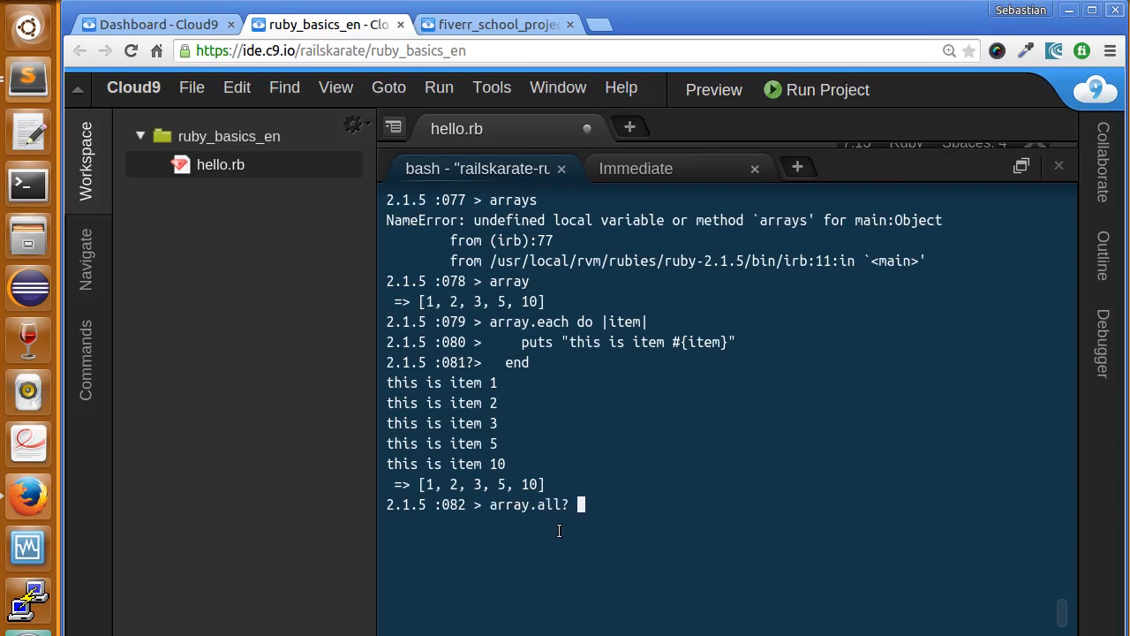
type("{}")
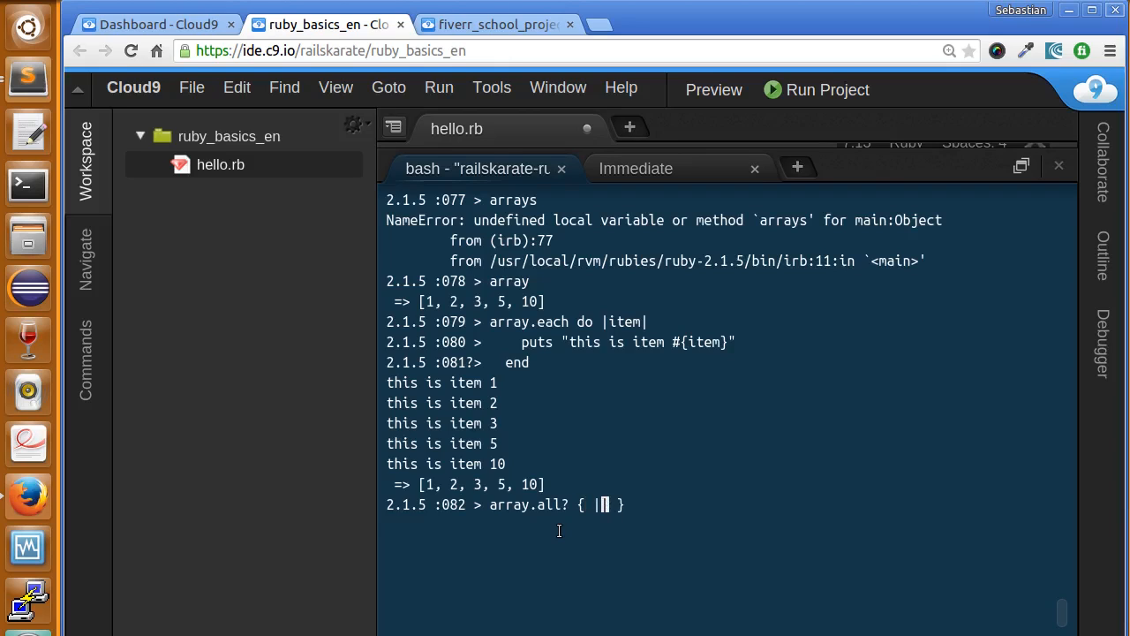
type("item")
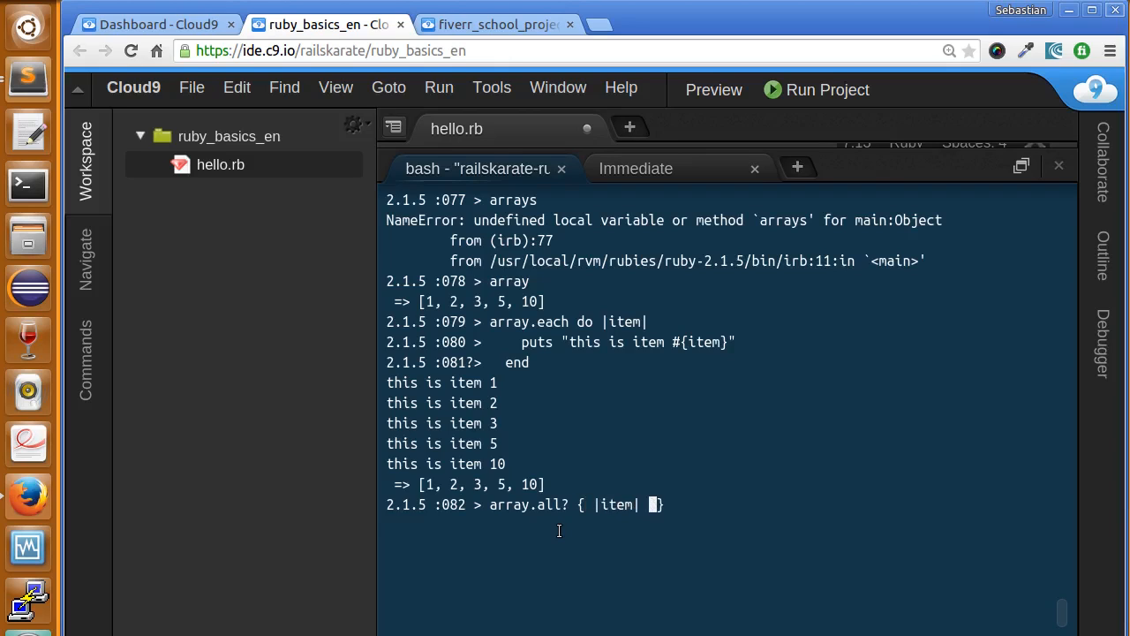
type("item <")
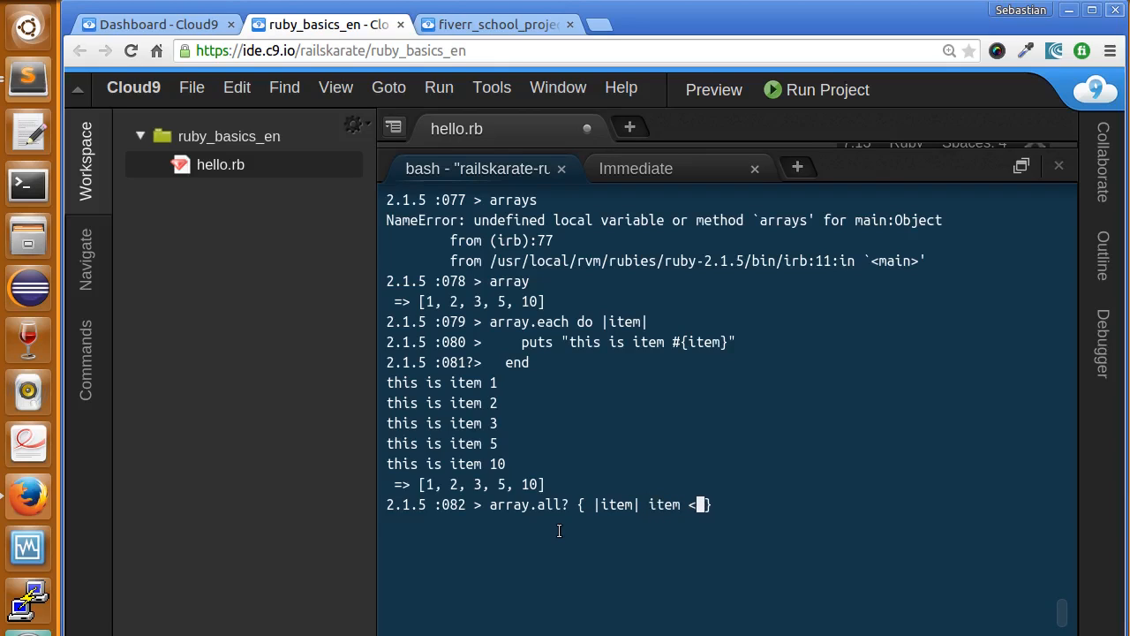
type("> 3")
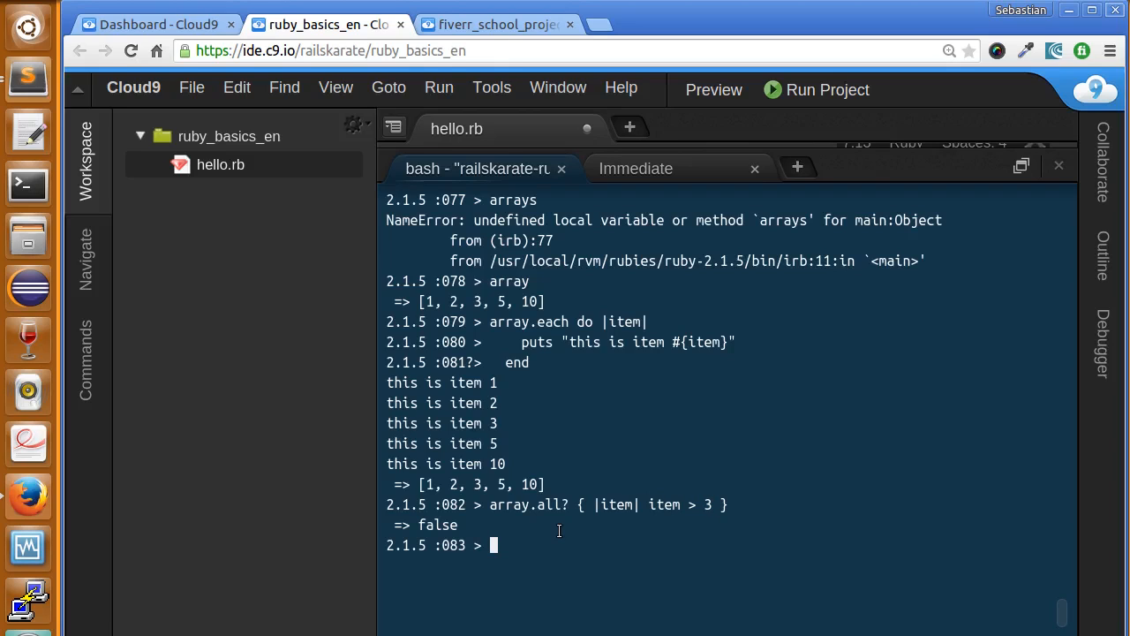
double_click(438, 526)
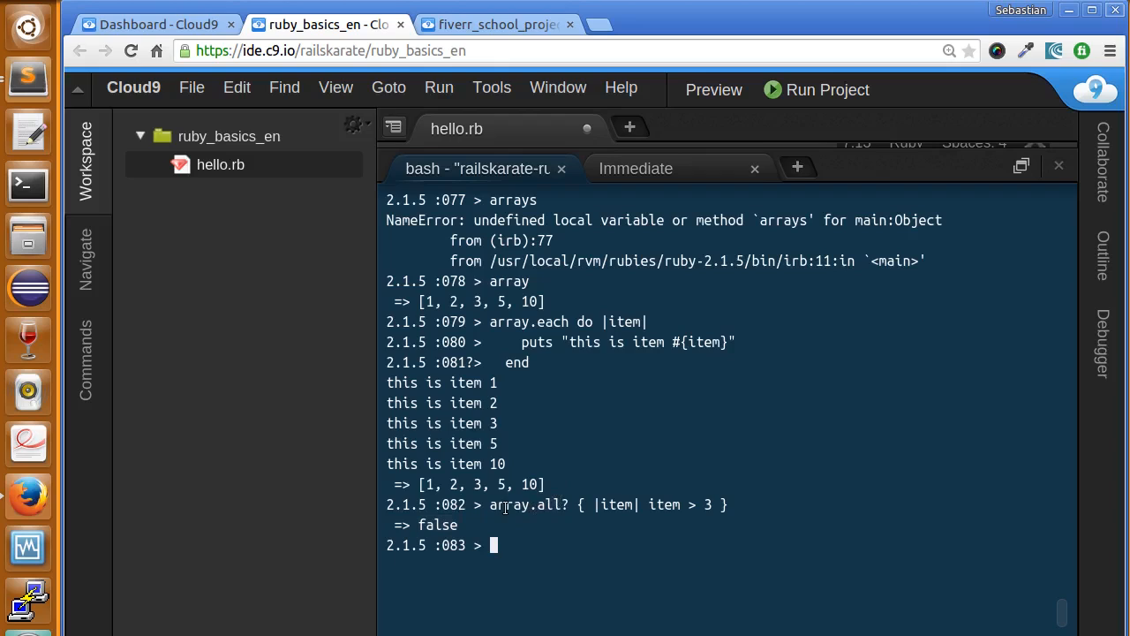
- Reuse the expression as array.all? { |item| item > 0 }, which returns true
double_click(509, 505)
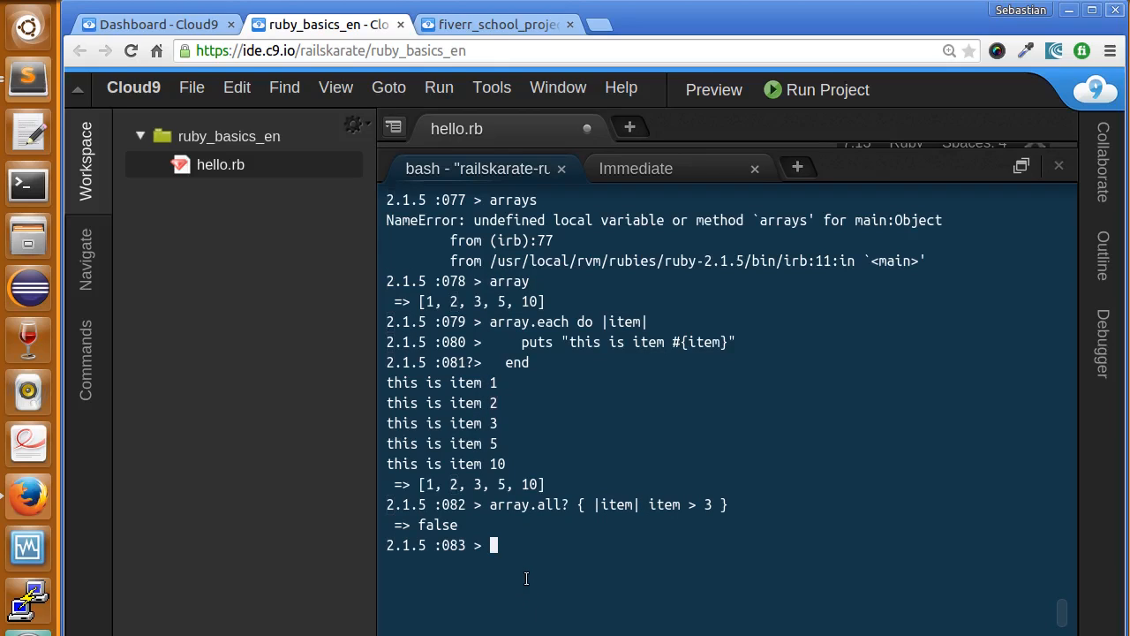
type("array.all? { |item| item > }")
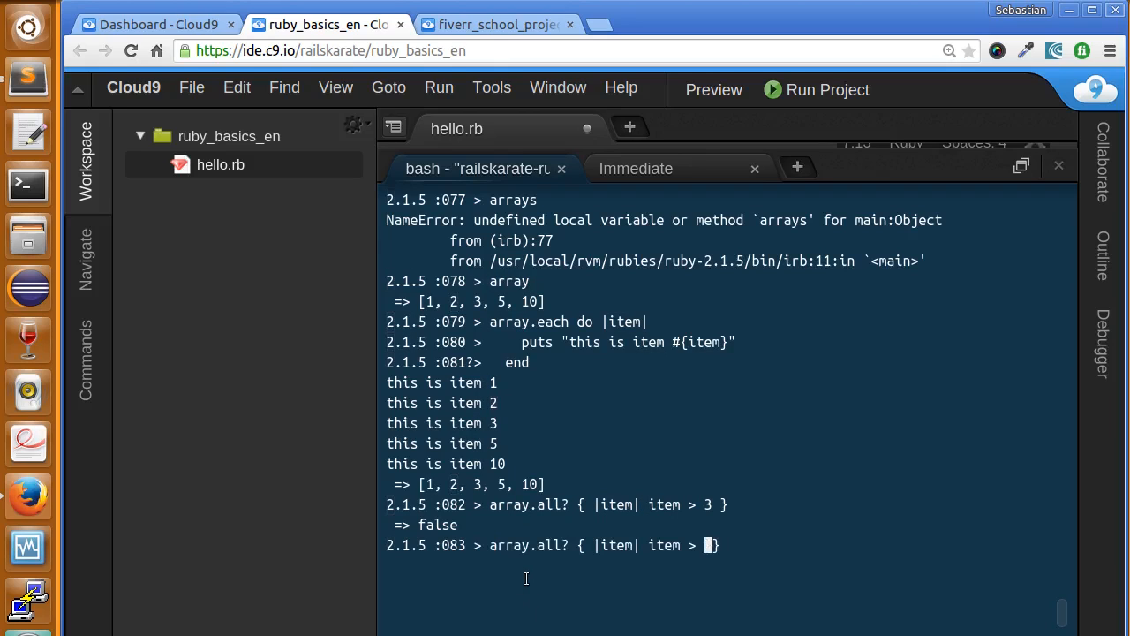
type("0")
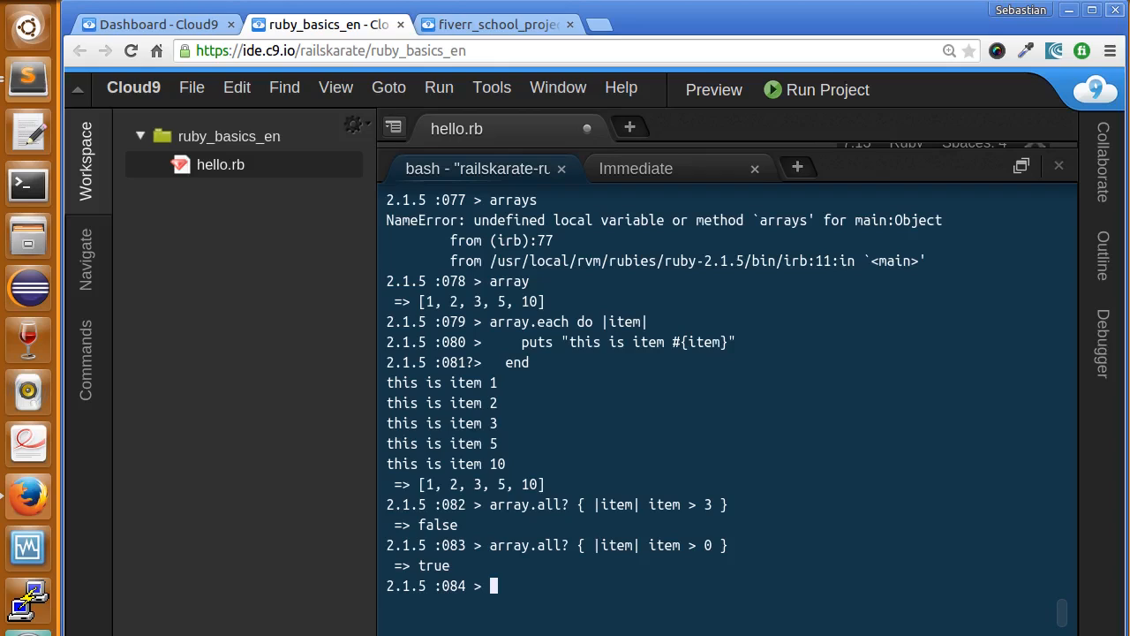
- Run array.any? { |item| item > 3 }, which returns true
type("array.any? { |item| item > 0 }")
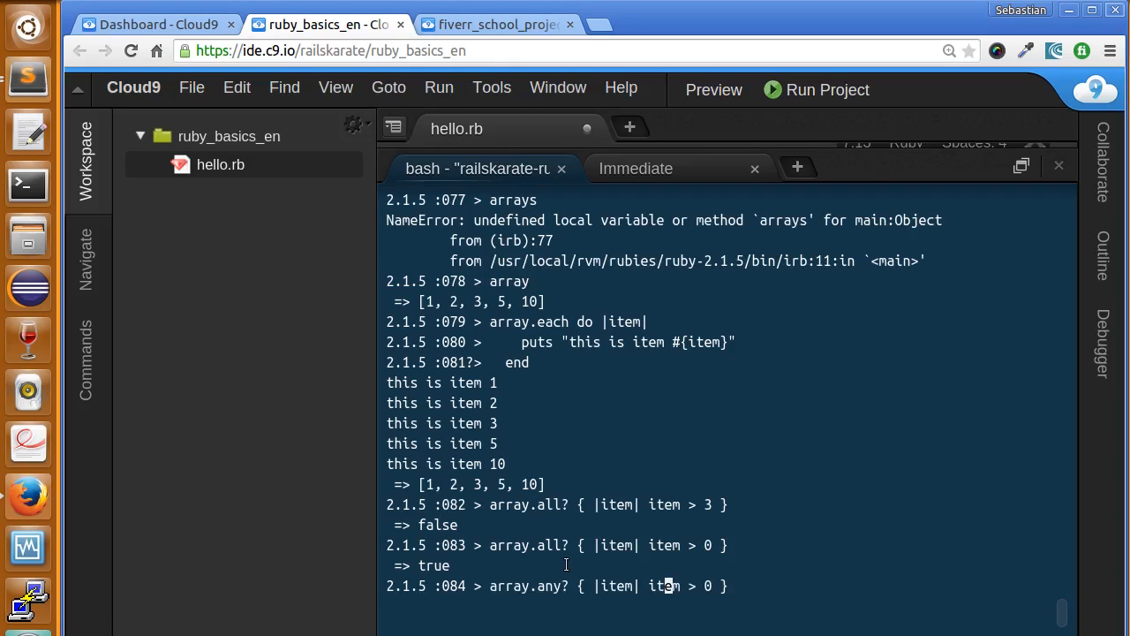
key("BackSpace")
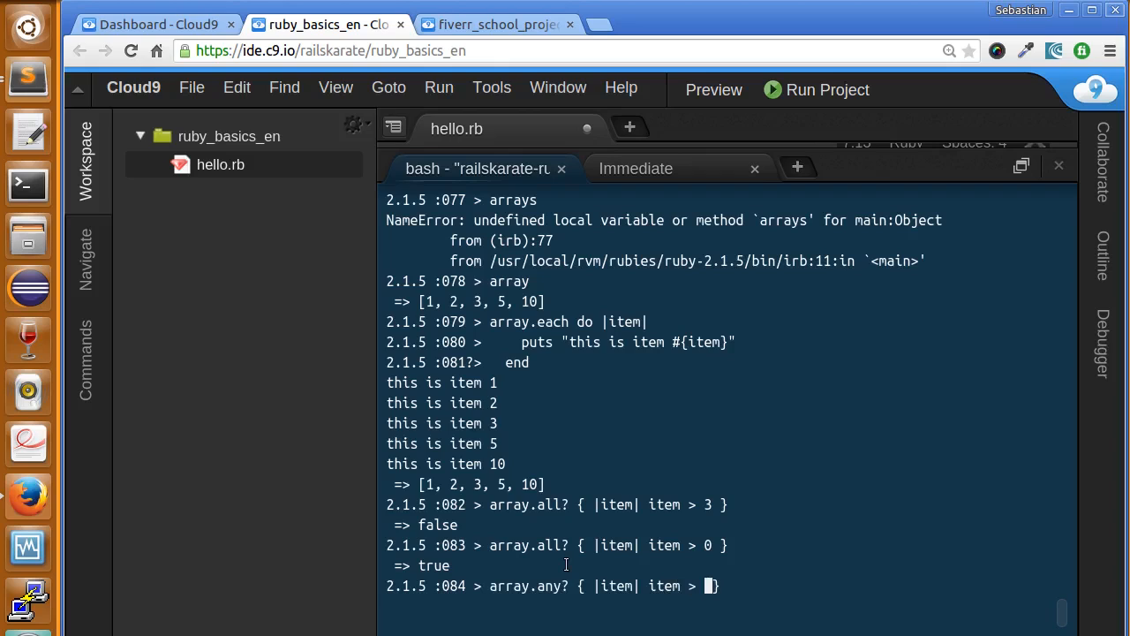
type("3")
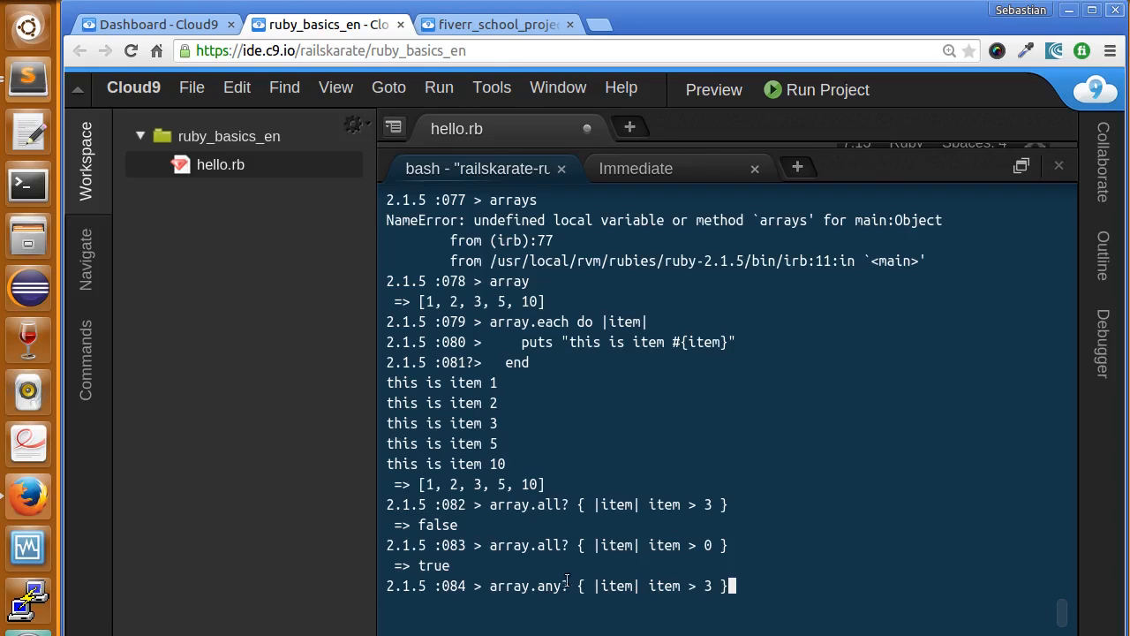
- Run any? checks for item > 10 and item == 0, both returning false
double_click(549, 586)
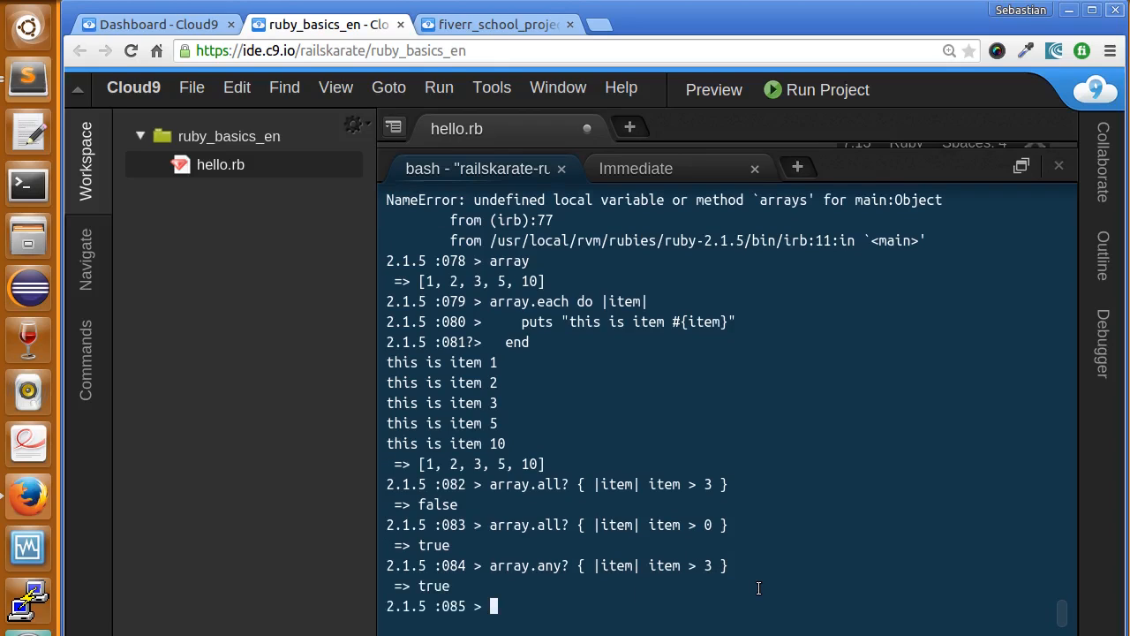
type("array.any? { |item| item > 3 }")
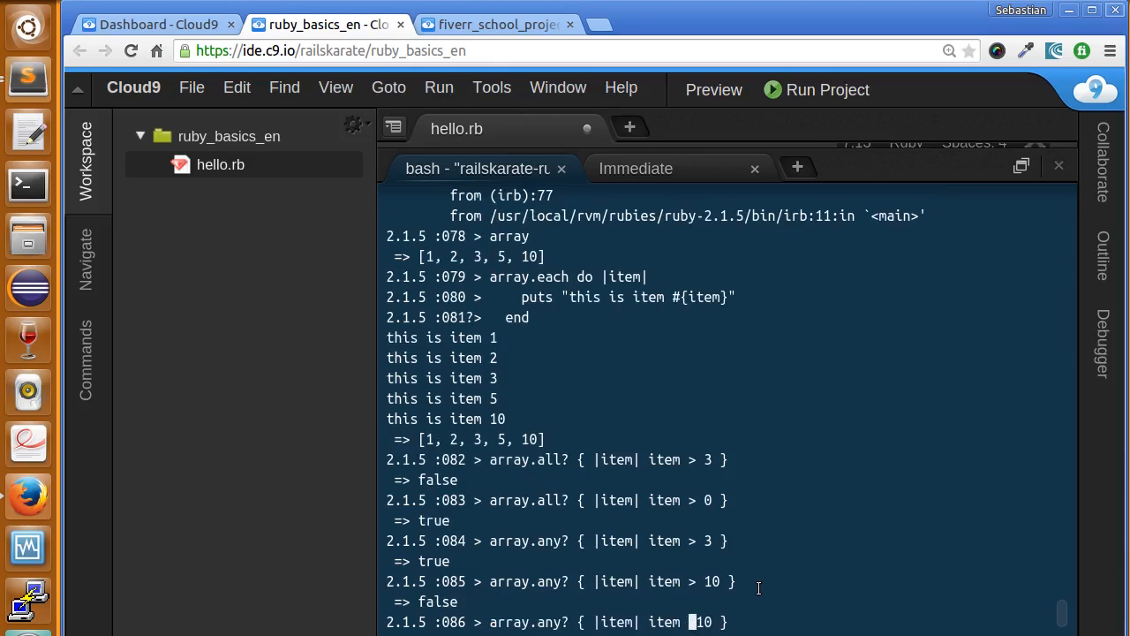
type("==")
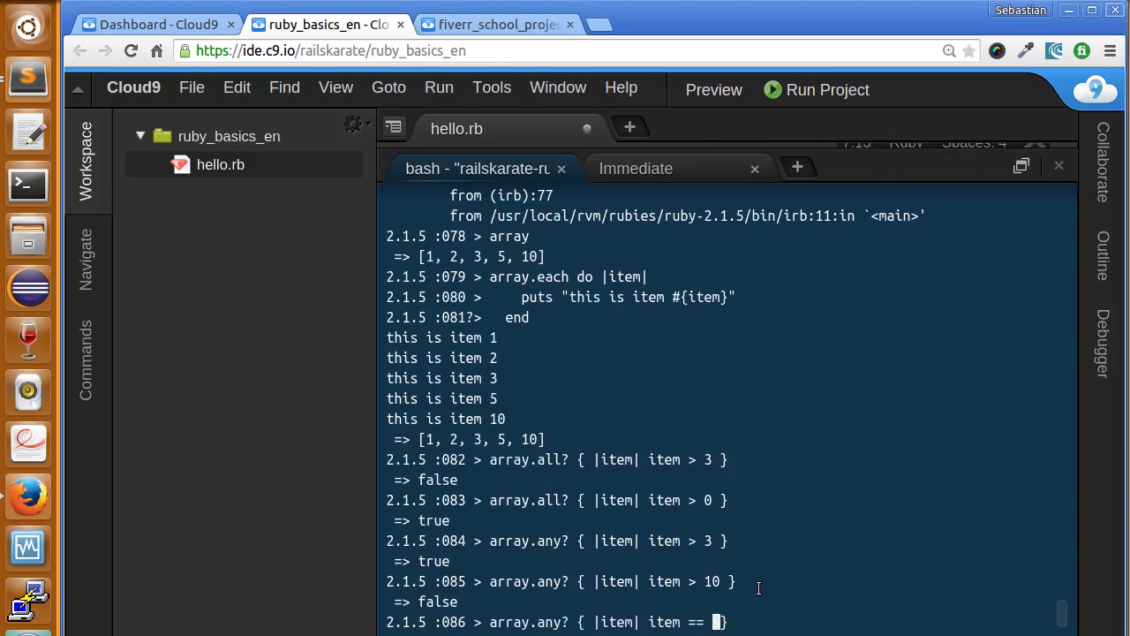
type("0 ")
key("Return")
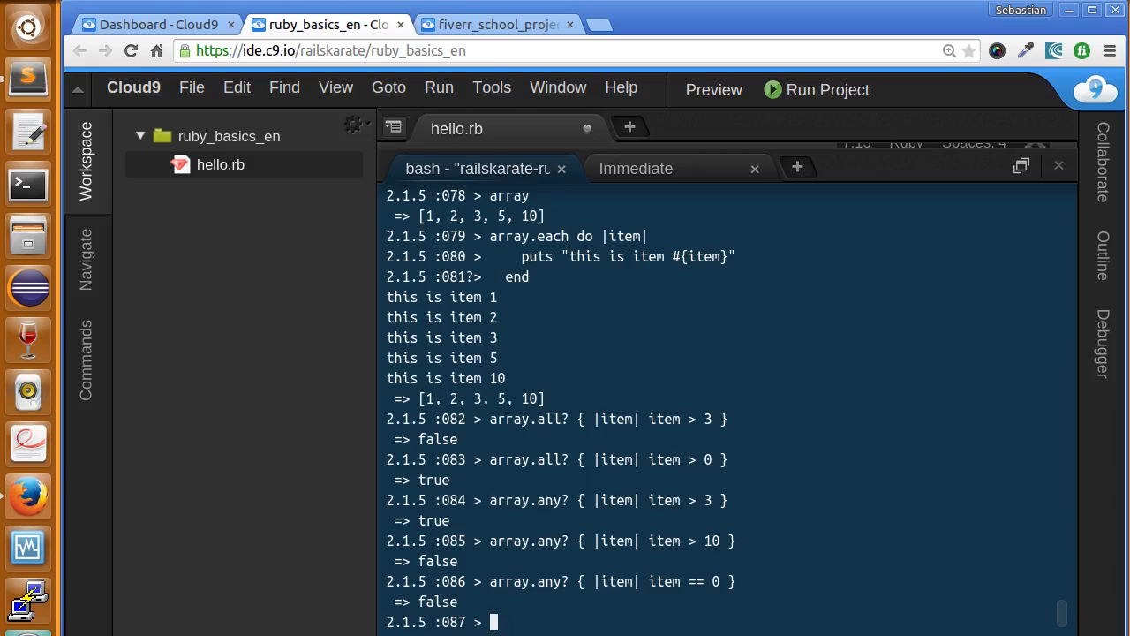
- Clear the terminal and run array.select { |item| item > 3 }, returning [5, 10]
type("L")
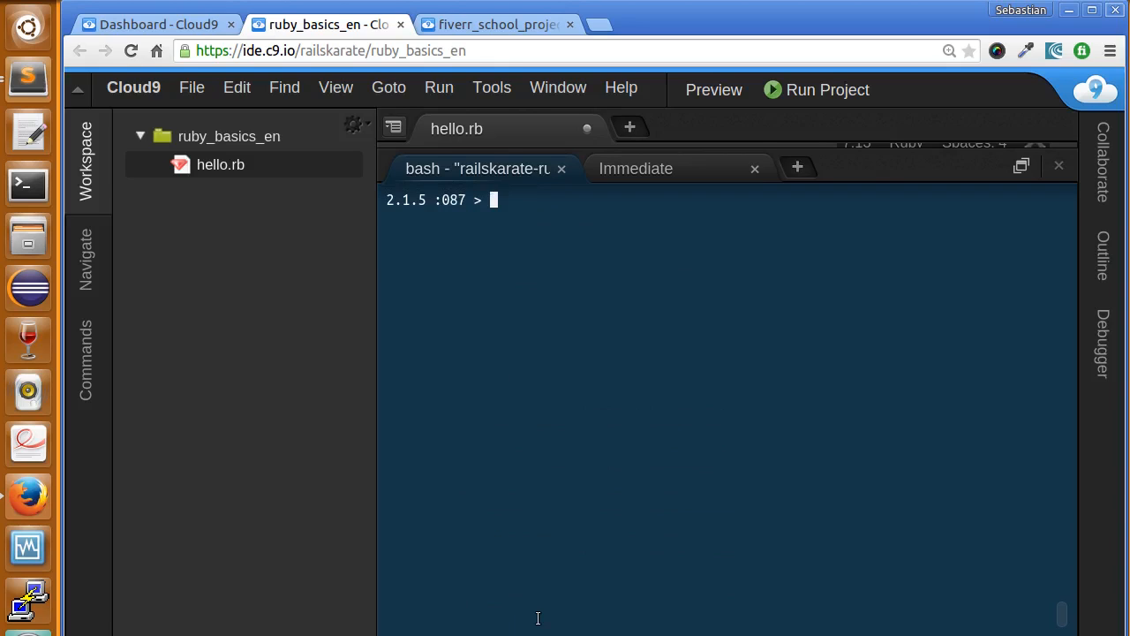
type("array.any? { |item| item == 0 }")
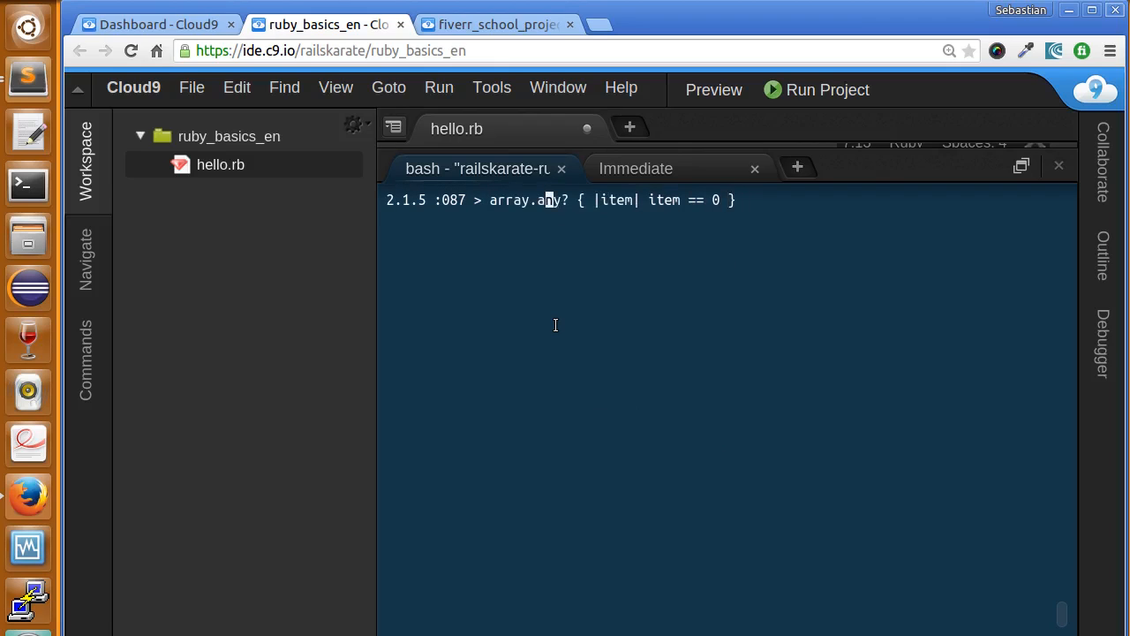
key("BackSpace")
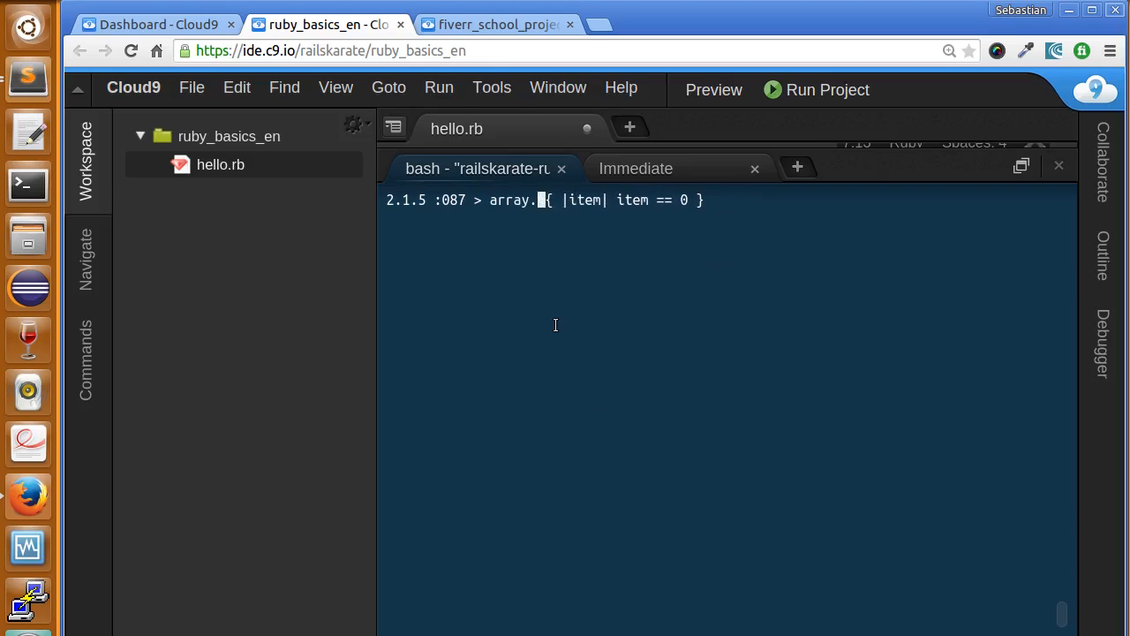
type("select")
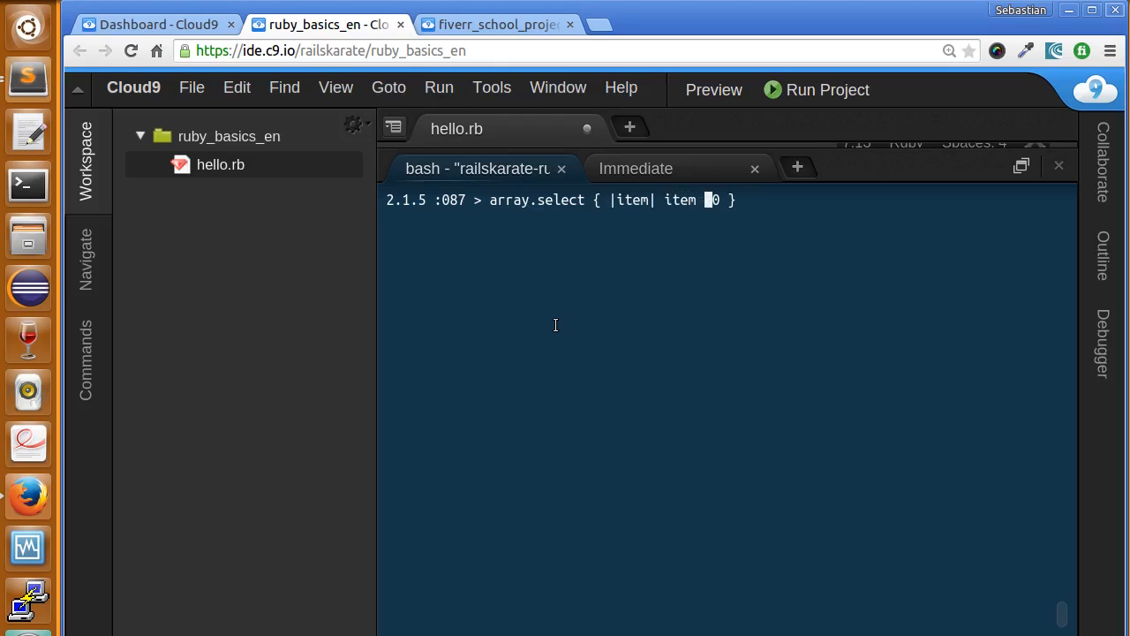
type(">")
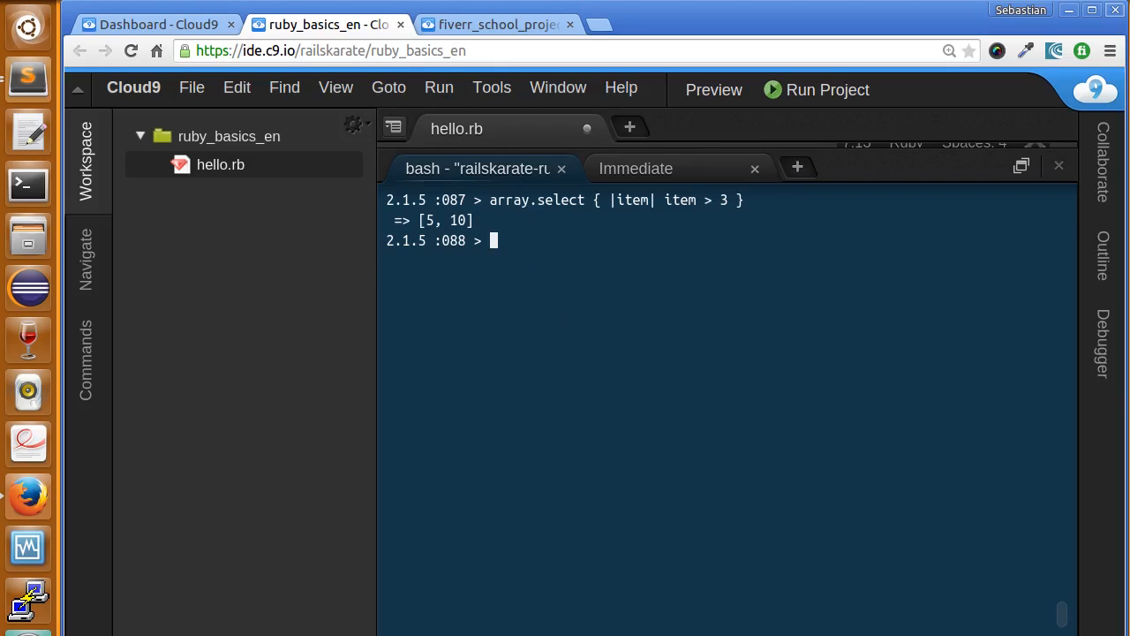
mouse_move(586, 286)
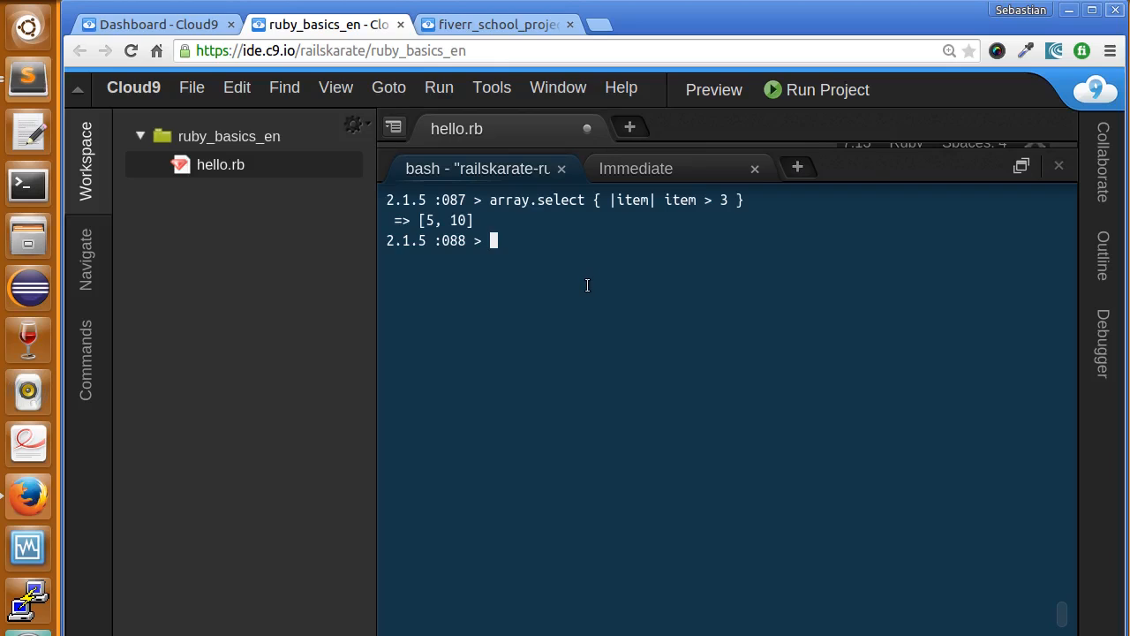
- Run array.reject { |item| item > 3 }, returning [1, 2, 3]
type("array")
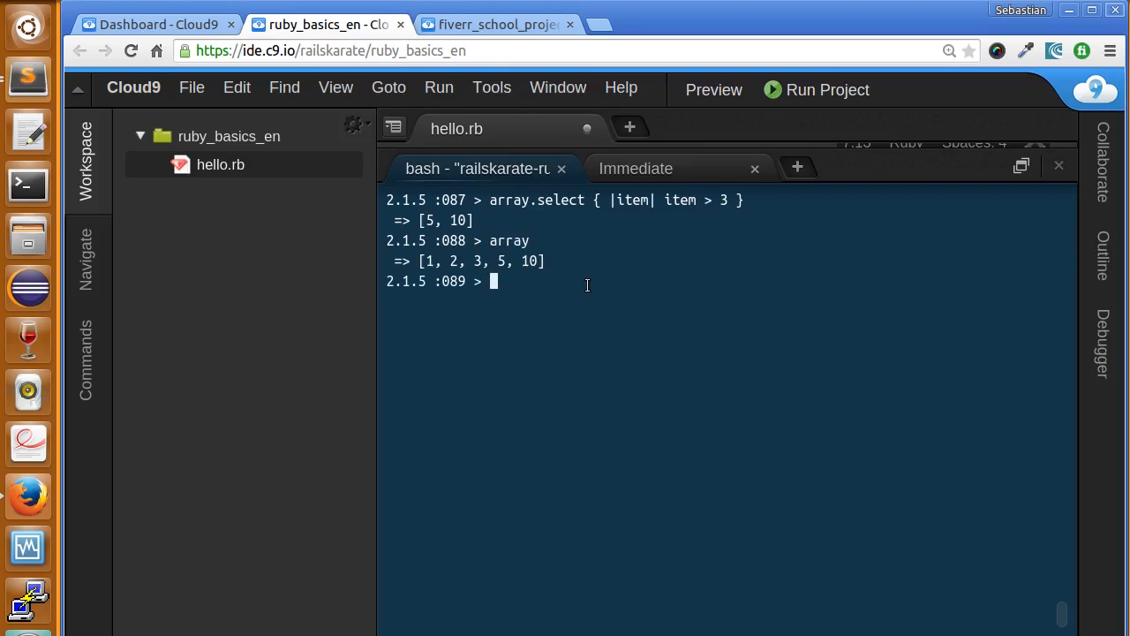
type("array.select { |item| item > 3 }")
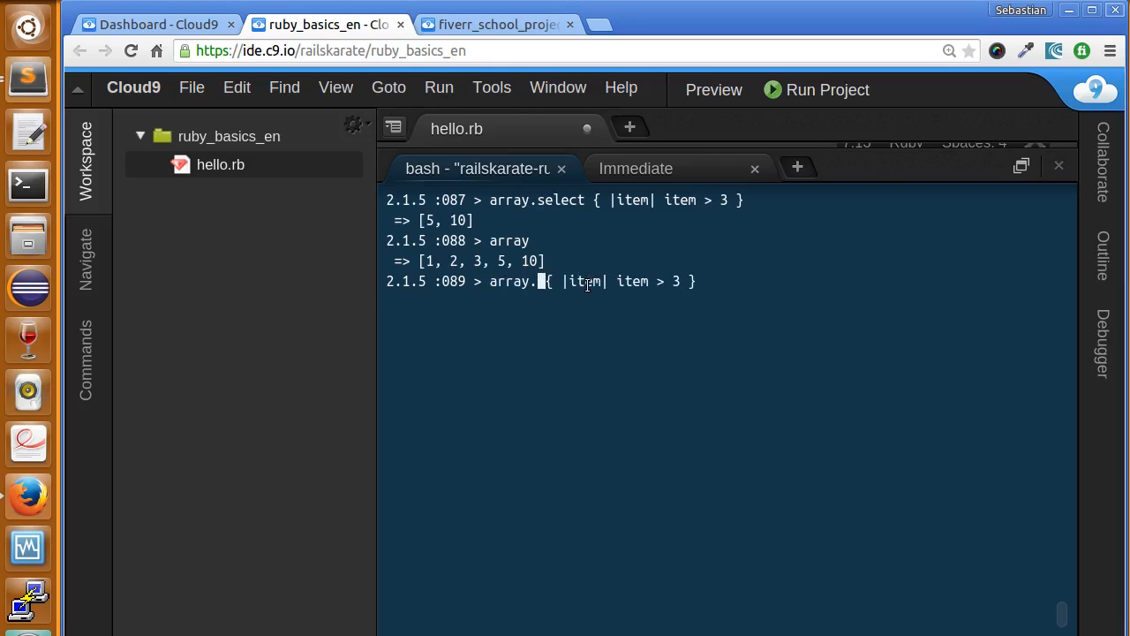
type("reject")
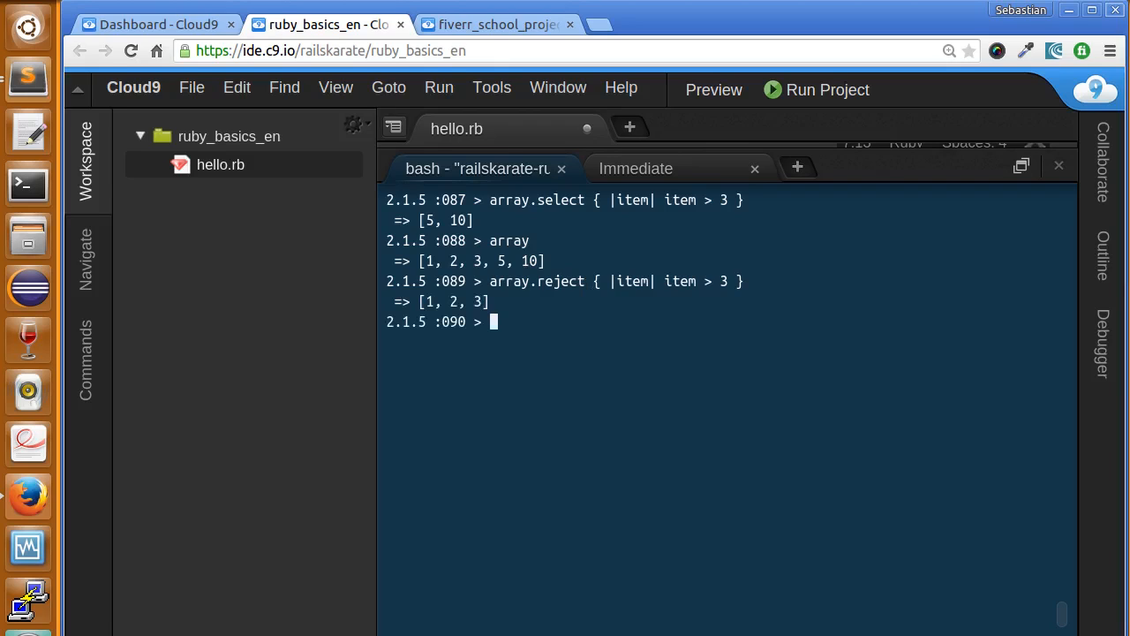
mouse_move(609, 401)
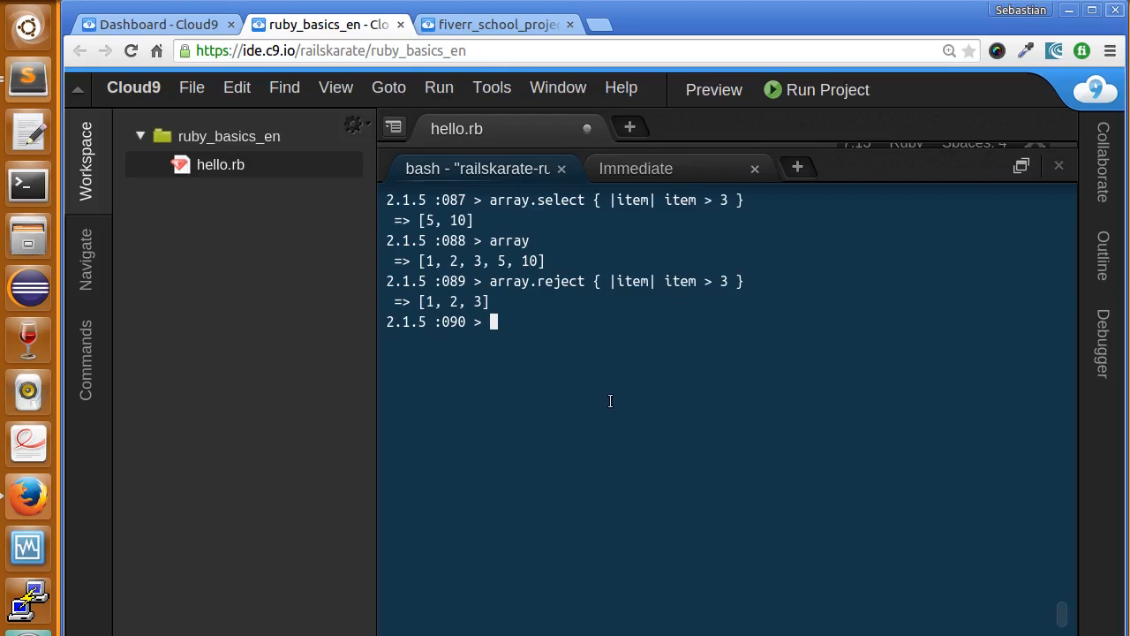
mouse_move(574, 392)
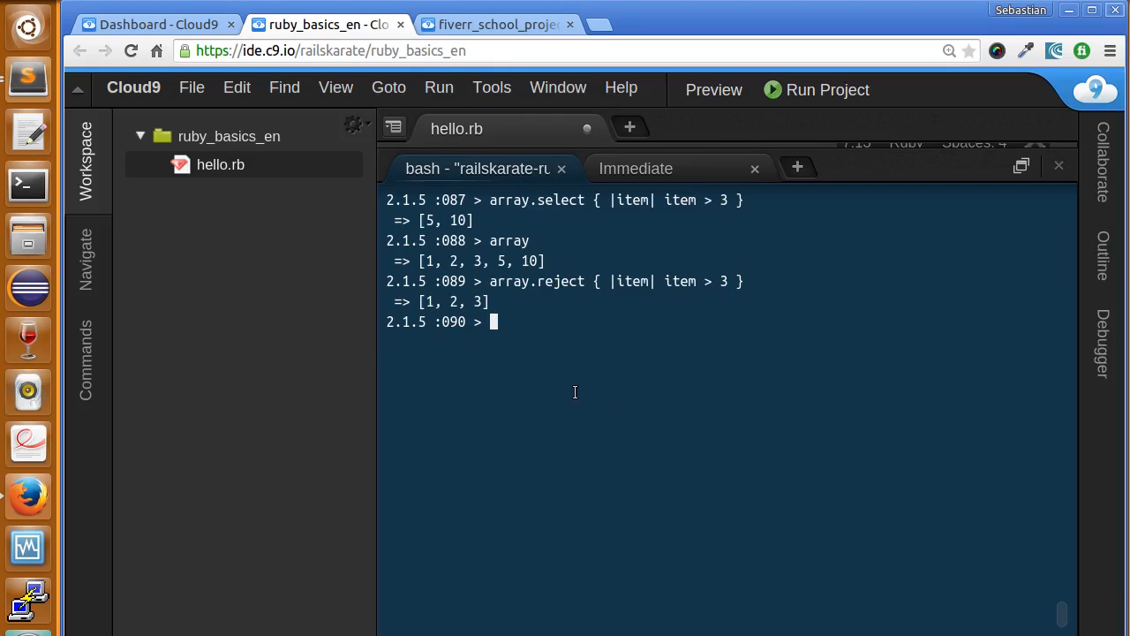
mouse_move(554, 495)
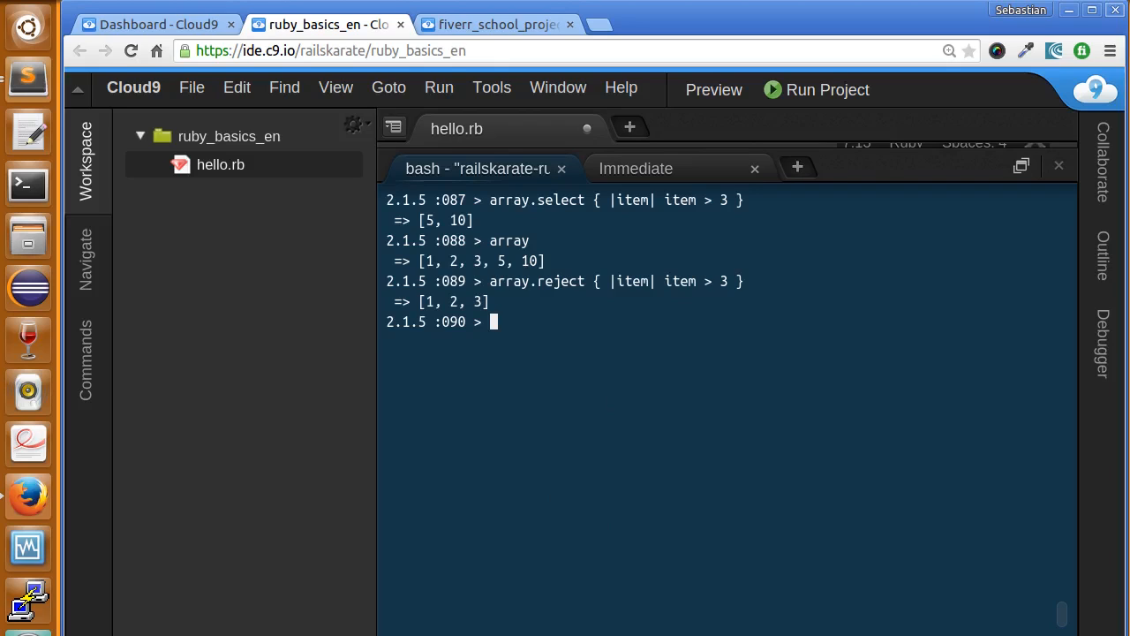
mouse_move(581, 348)
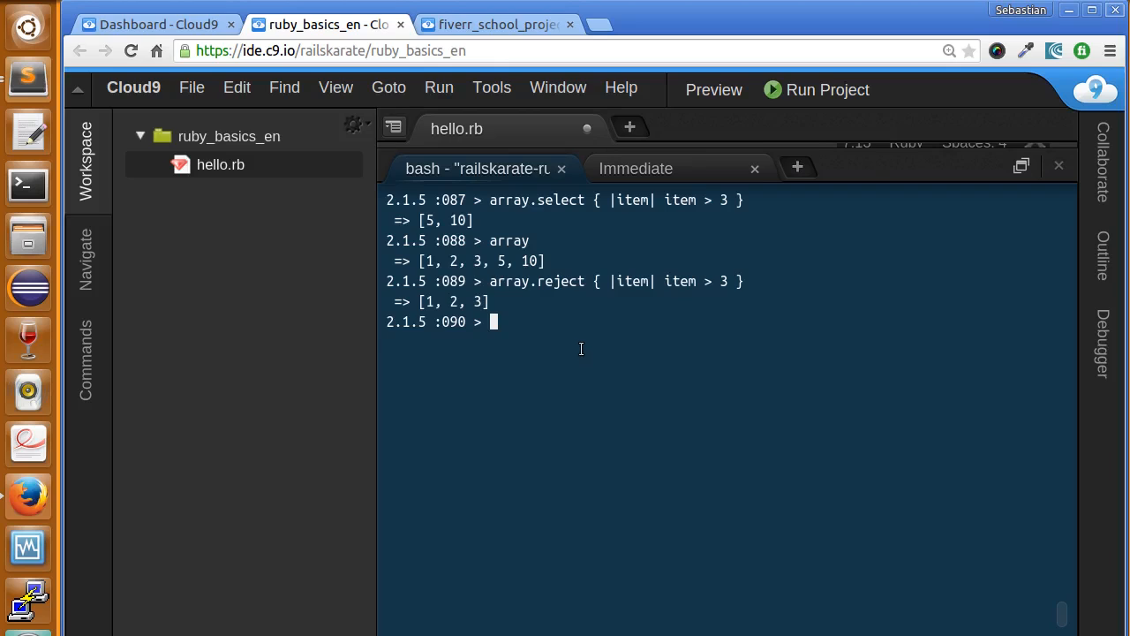
- Run array.map { |item| item * 3 }, returning [3, 6, 9, 15, 30], and highlight the multiplier
type("array.reject { |item| item > 3 }")
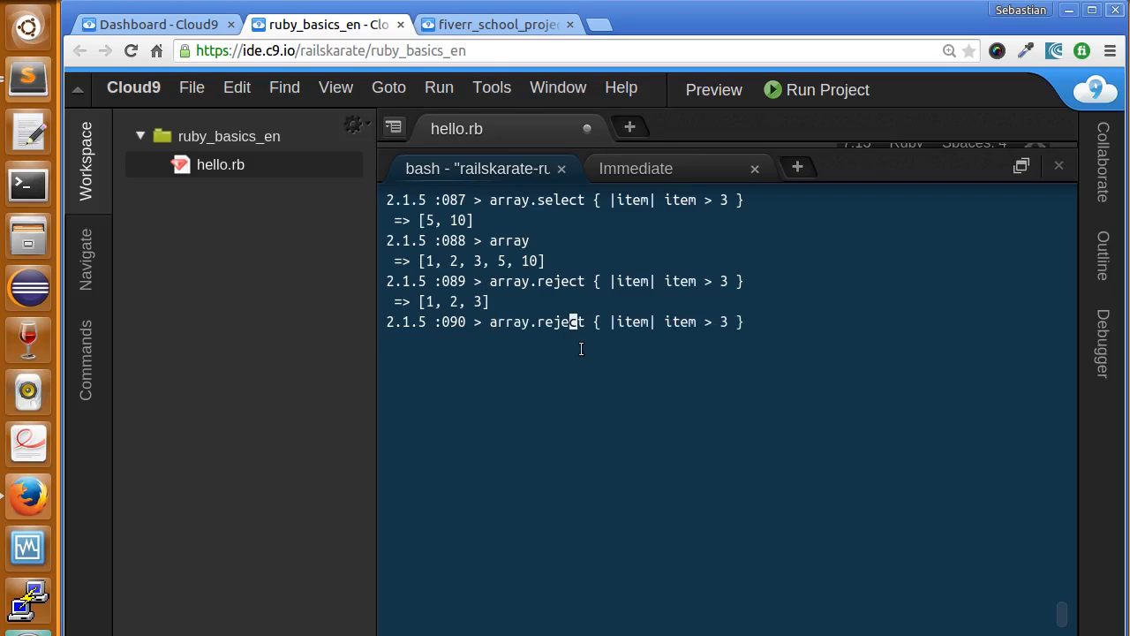
key("BackSpace")
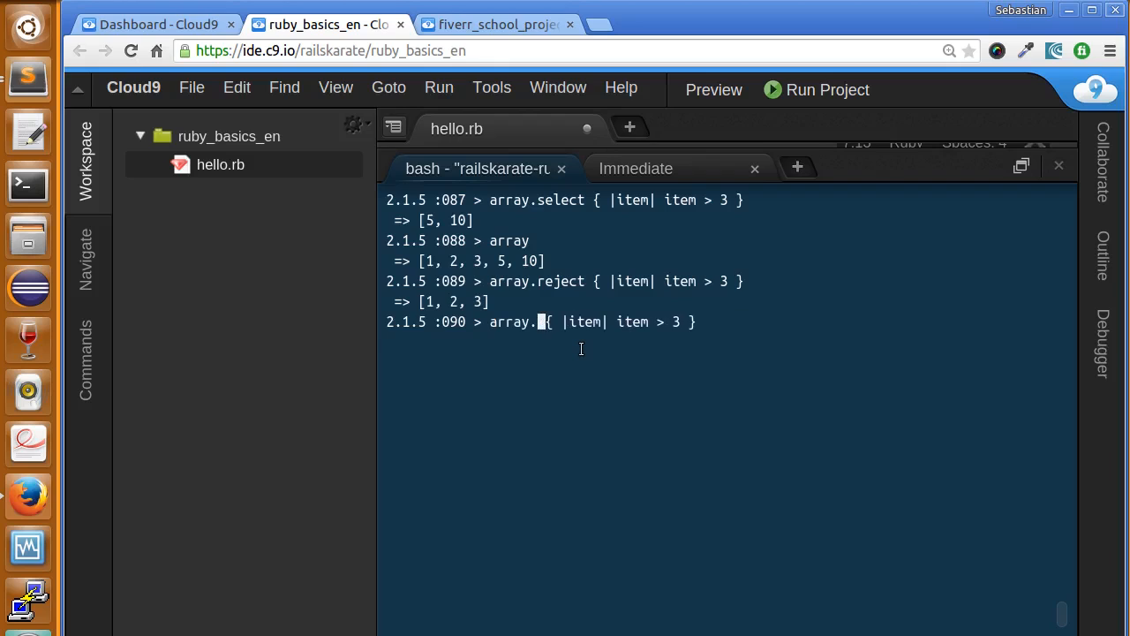
type("map { |item| item > 3 }")
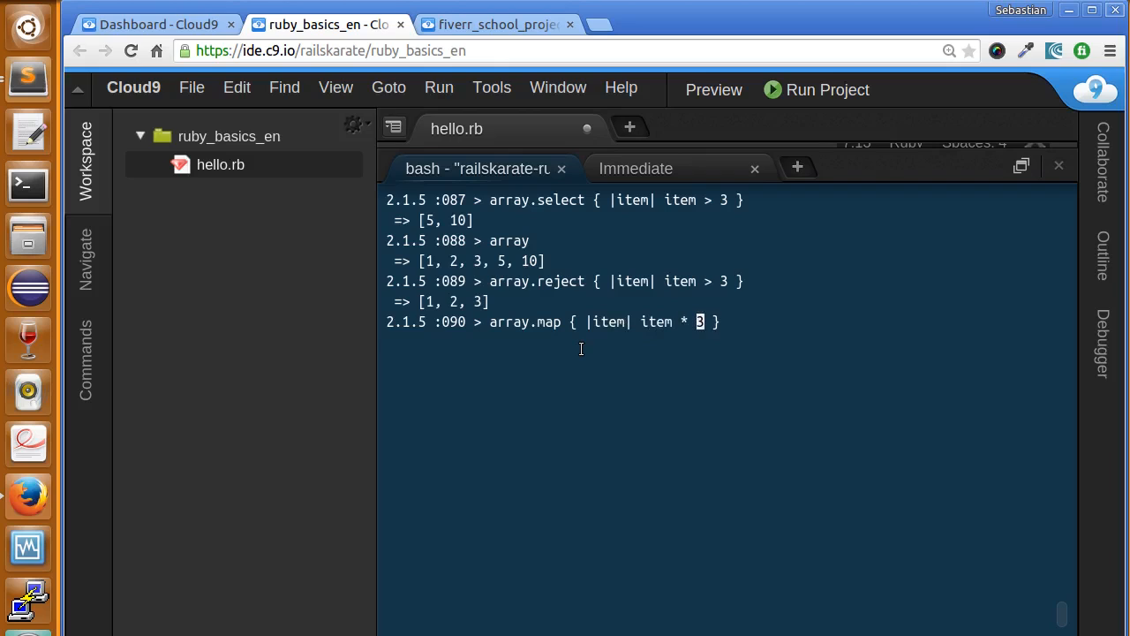
key("BackSpace")
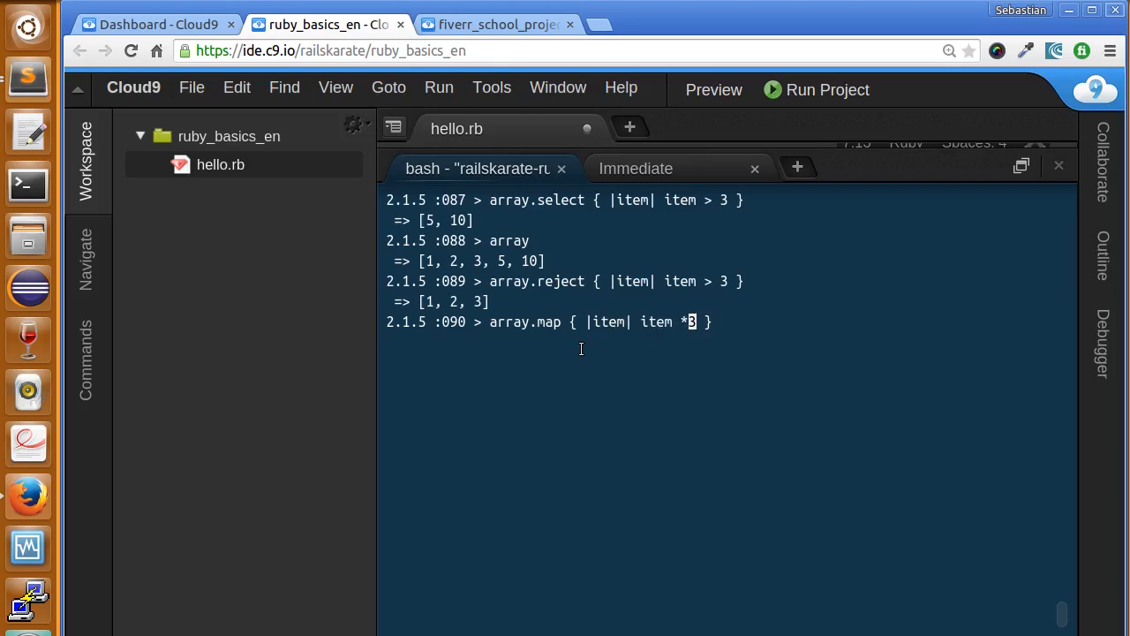
key("Backspace")
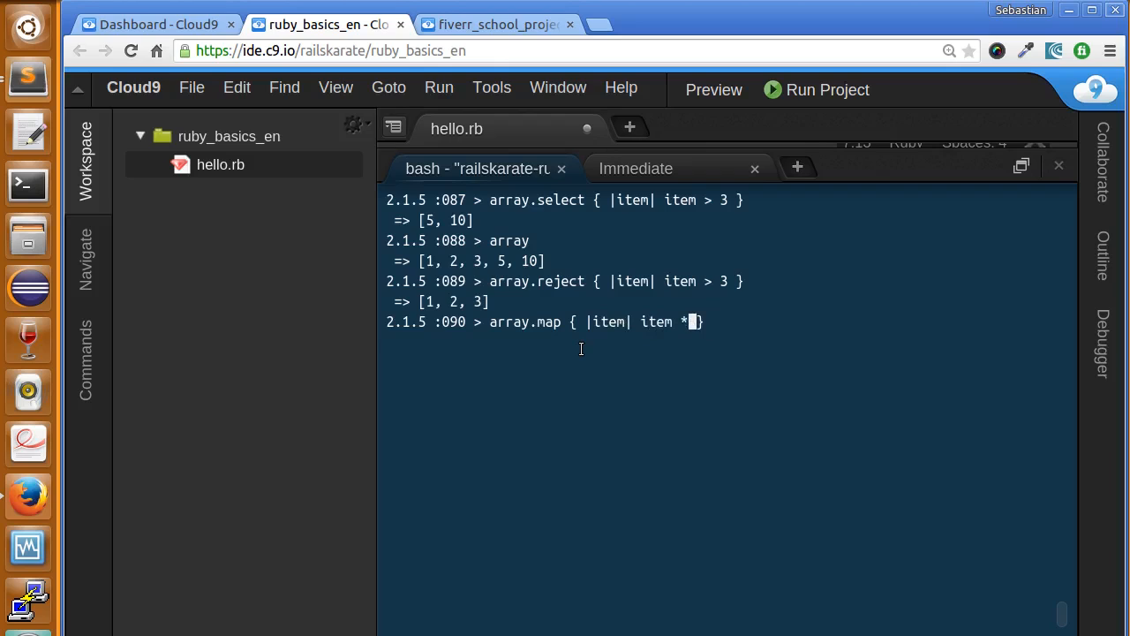
type("3")
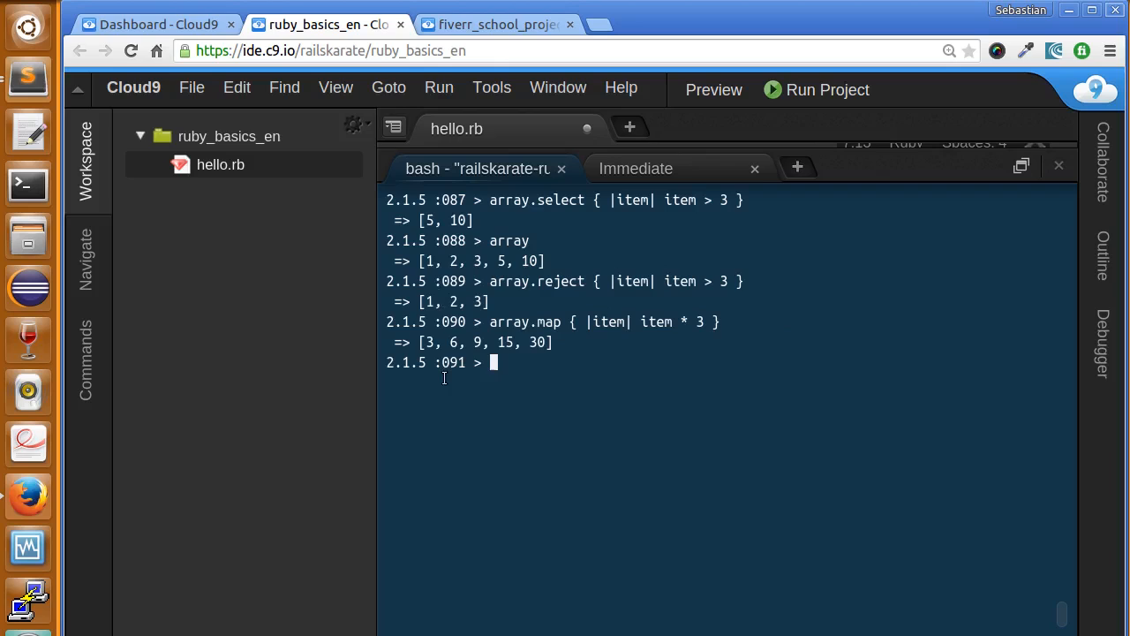
left_click_drag(425, 342, 529, 343)
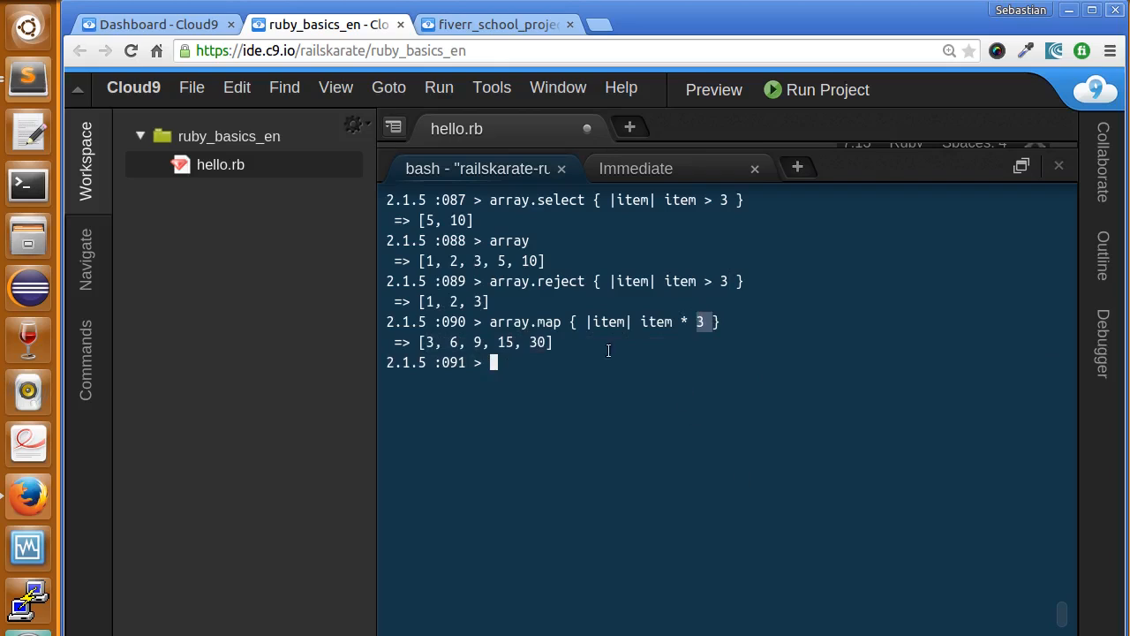
mouse_move(558, 452)
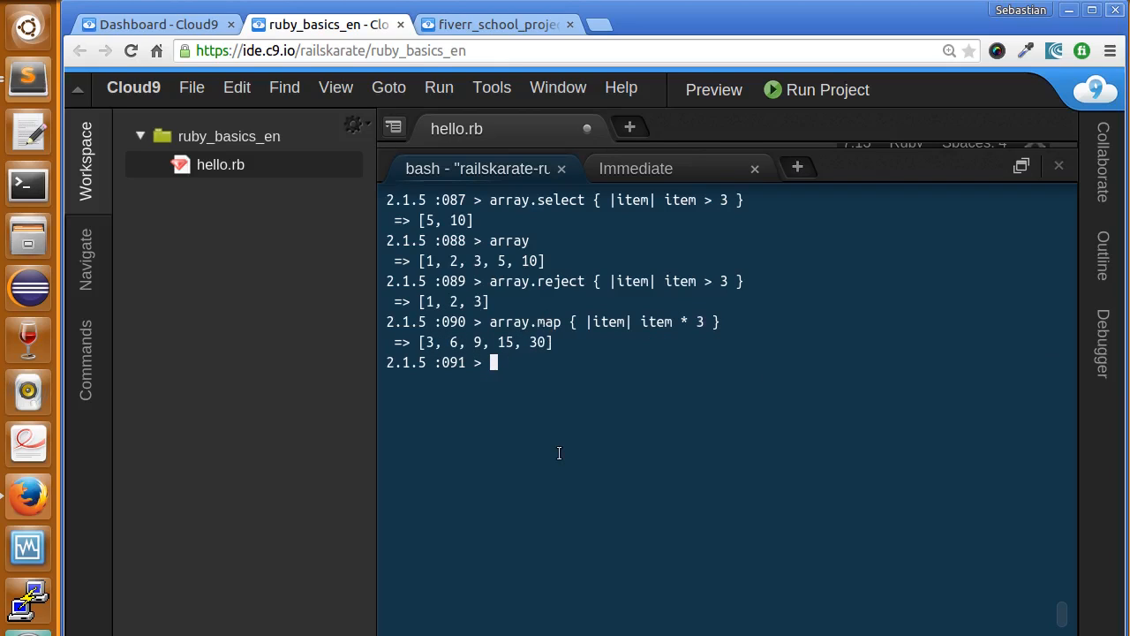
mouse_move(558, 452)
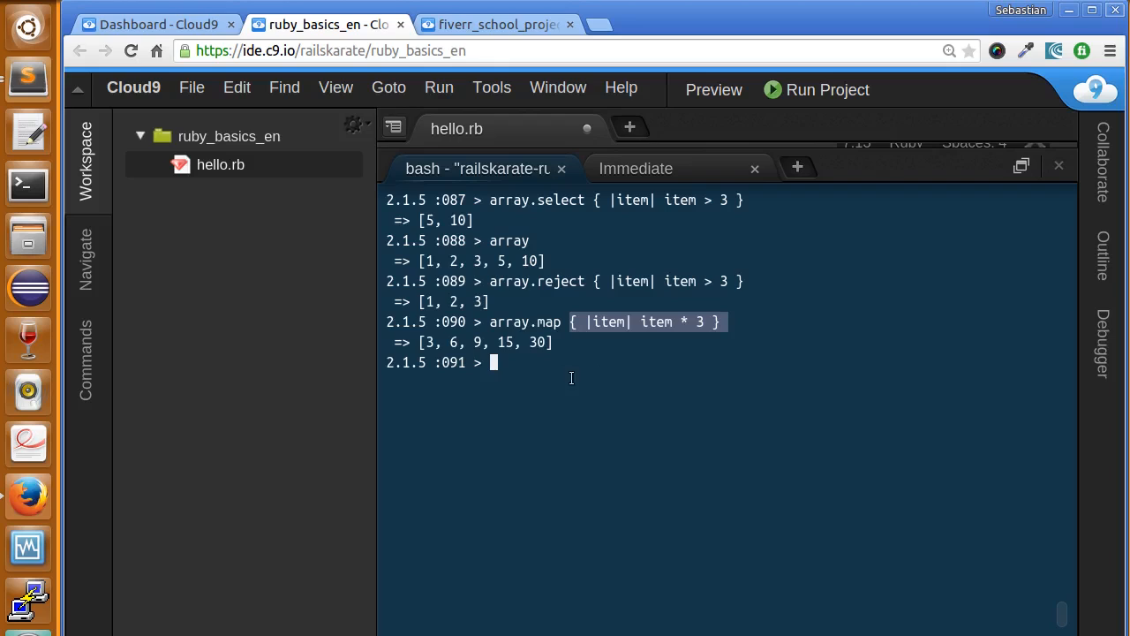
mouse_move(522, 378)
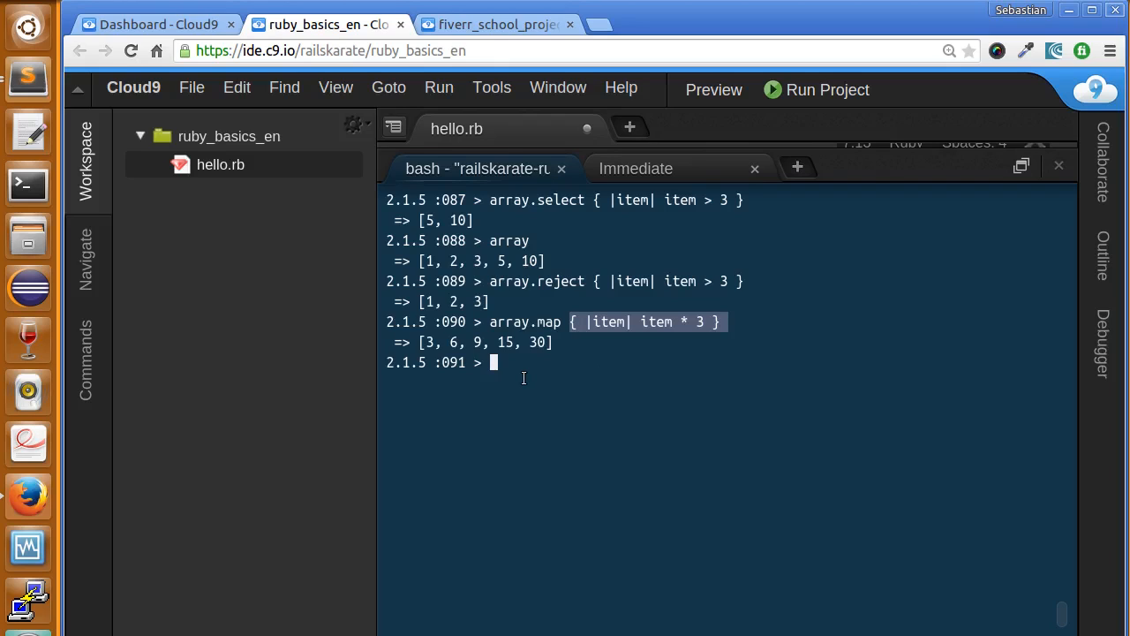
mouse_move(950, 439)
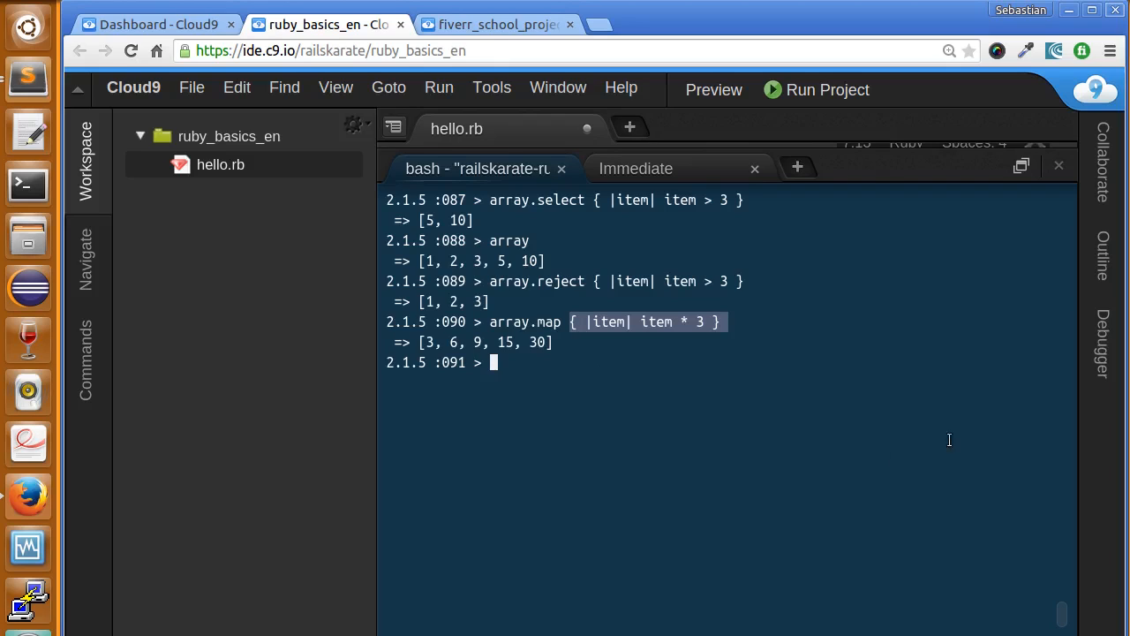
mouse_move(904, 286)
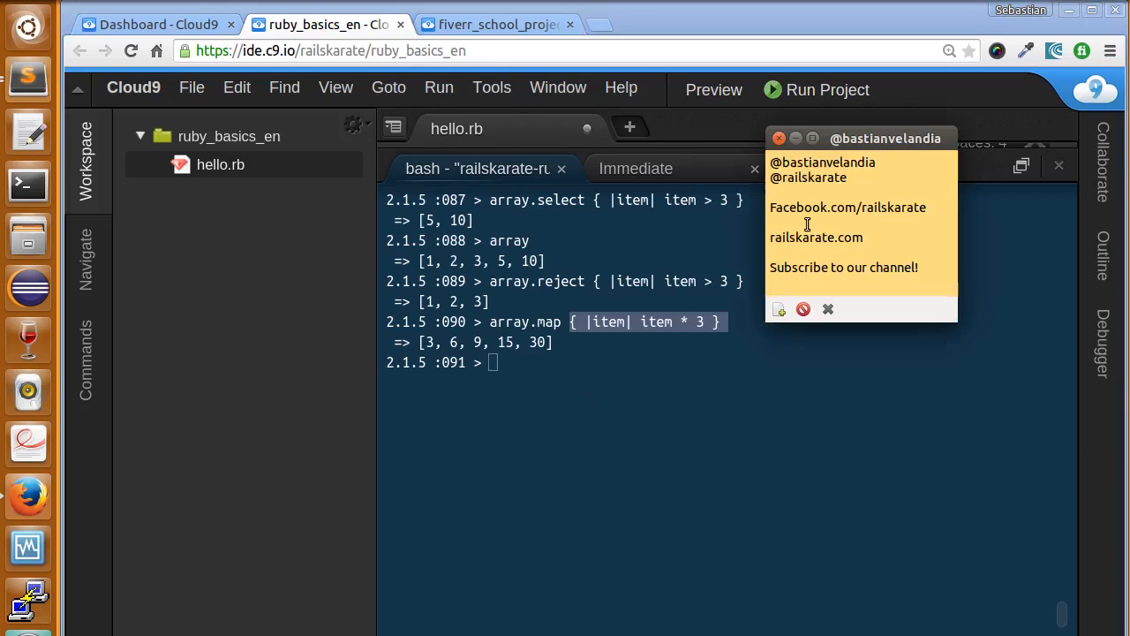
mouse_move(886, 235)
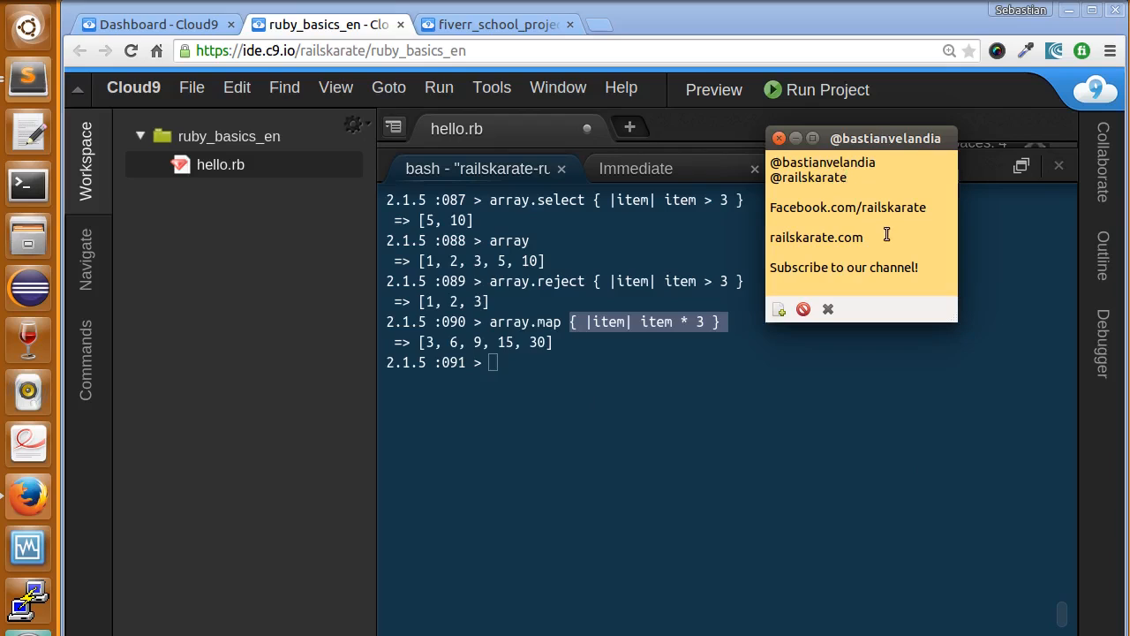
- Highlight the channel handle in the Sticky Notes note listing social links and subscribe reminder
double_click(810, 177)
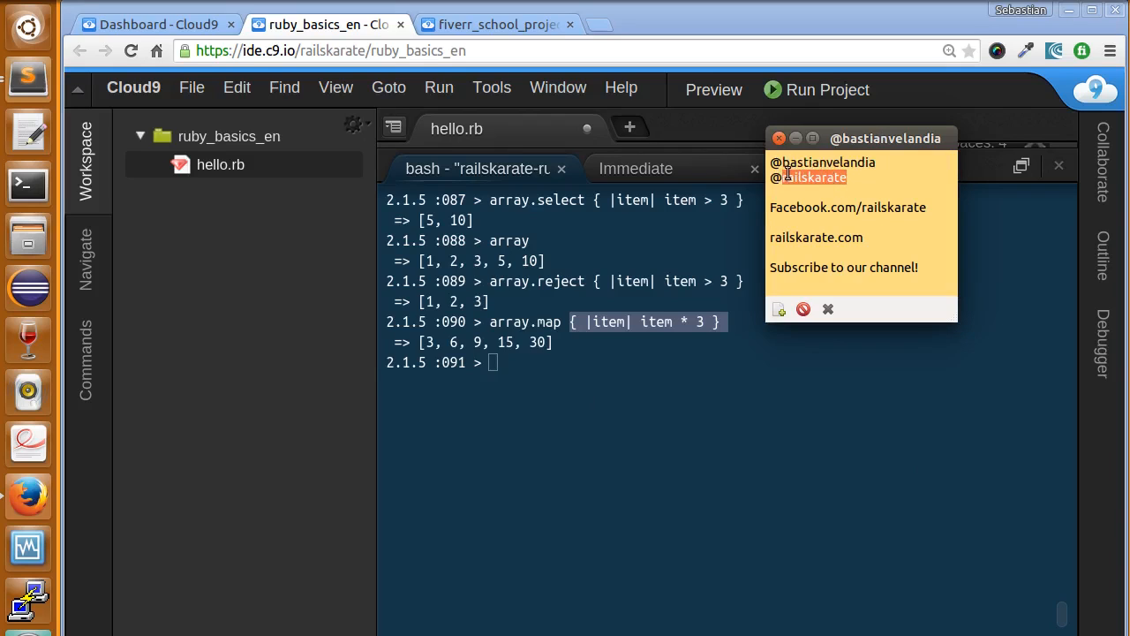